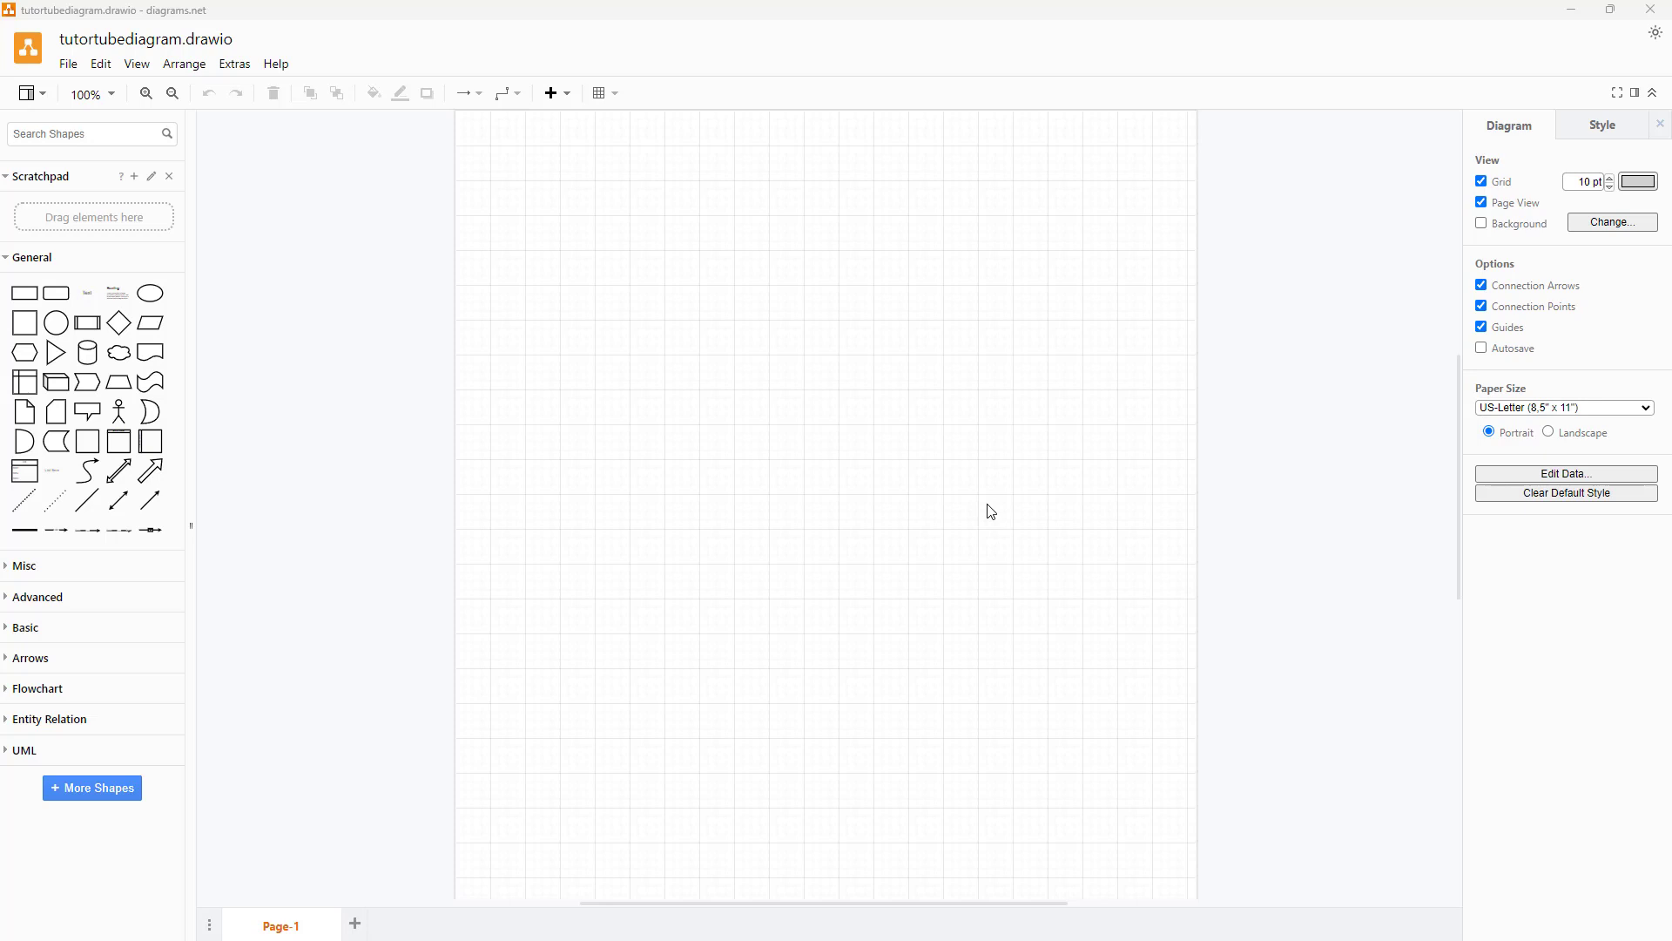
pyautogui.moveTo(920, 514)
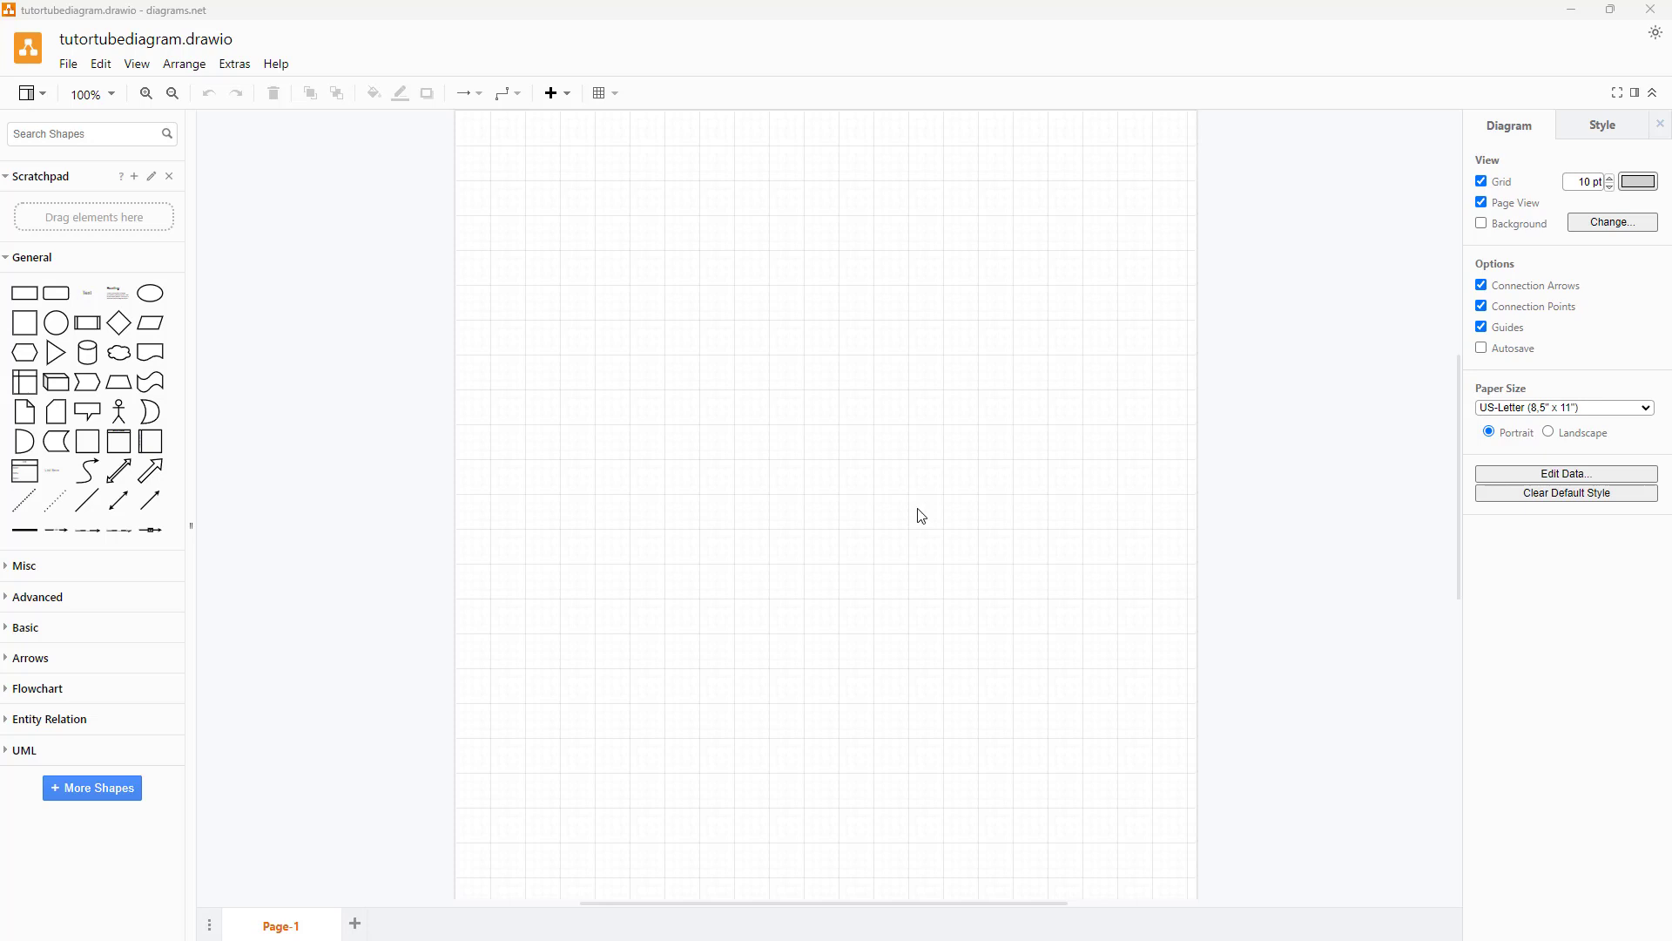
pyautogui.moveTo(266, 225)
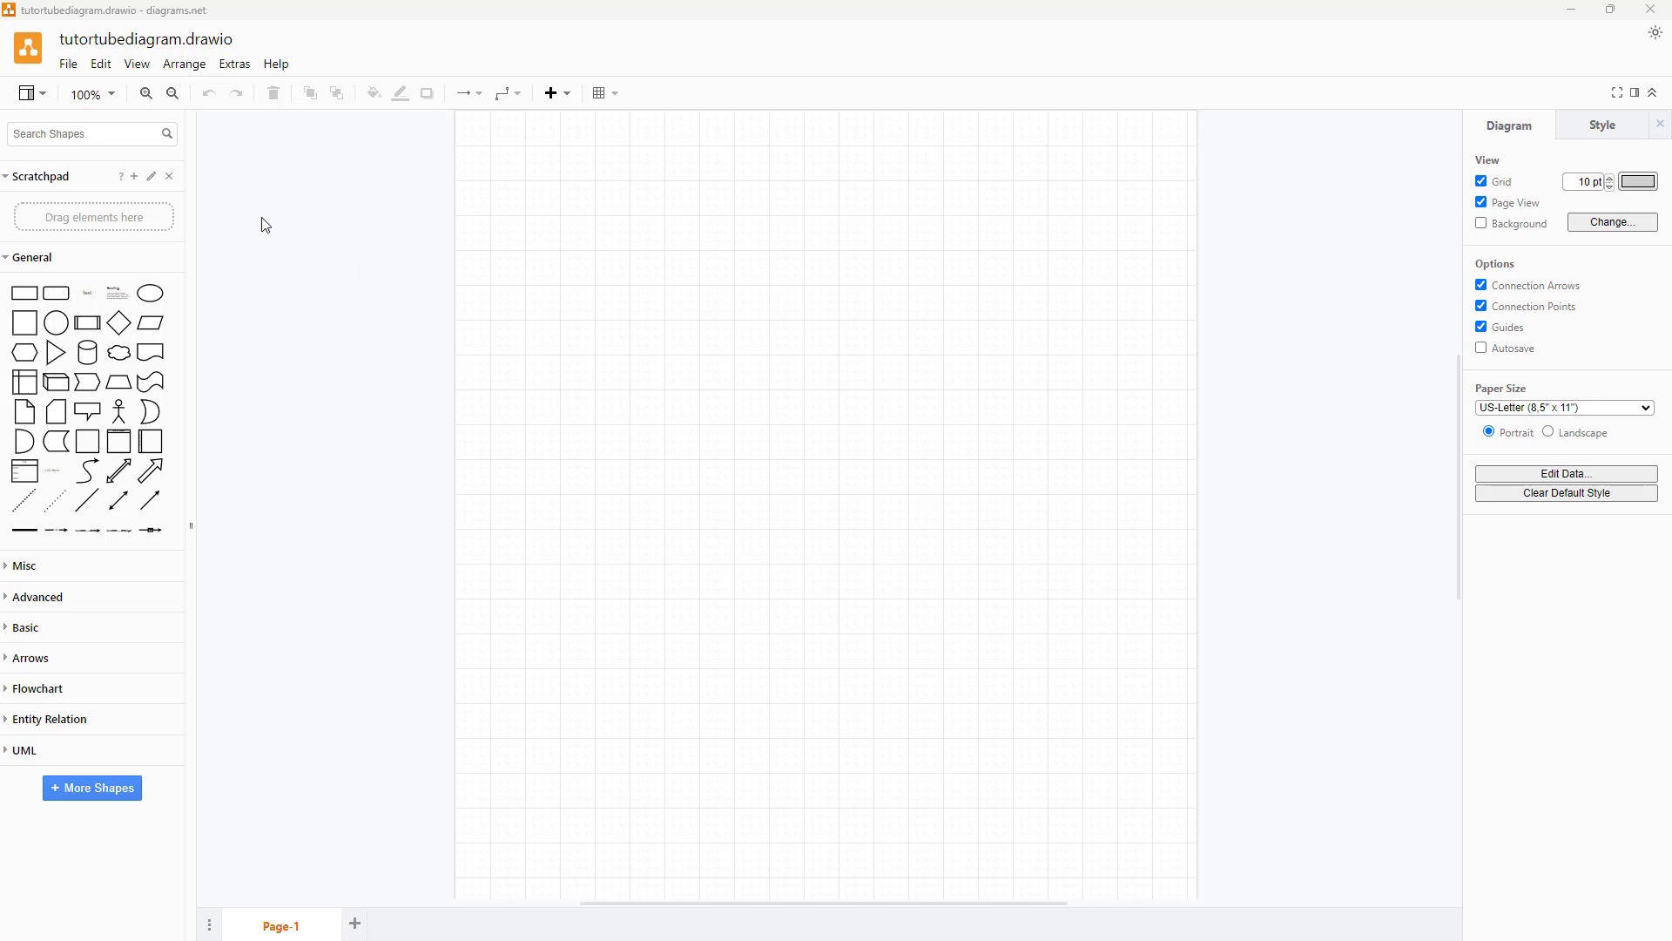
# Place a trapezoid and, below it, a cylinder on the blank page
pyautogui.click(100, 64)
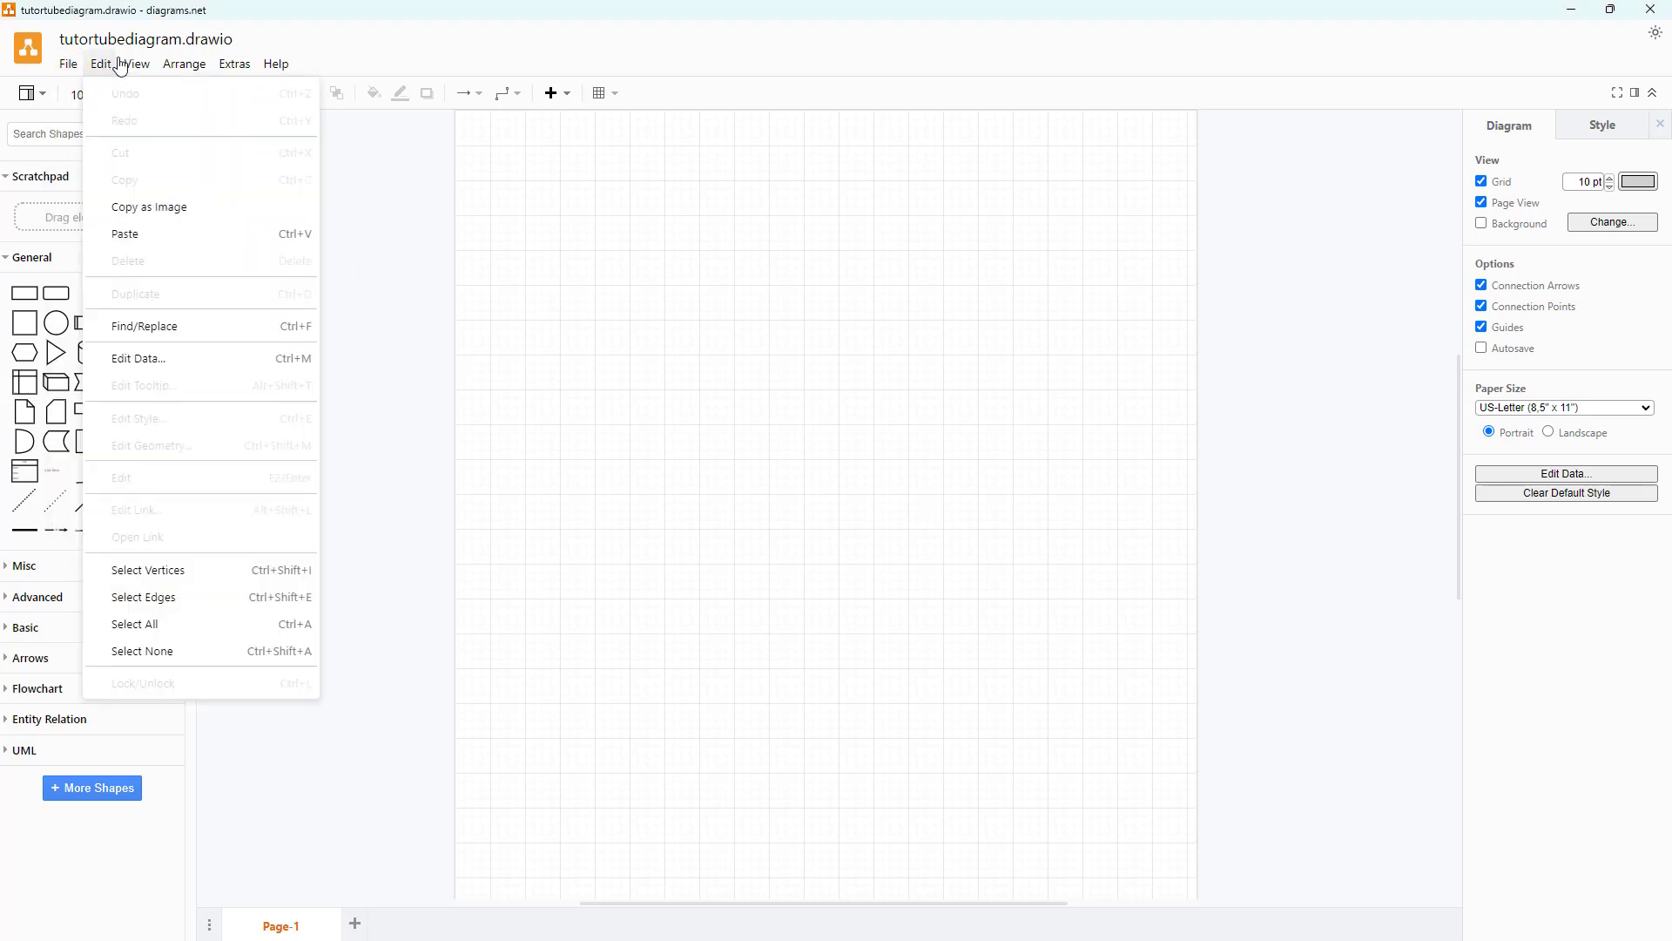
pyautogui.click(275, 64)
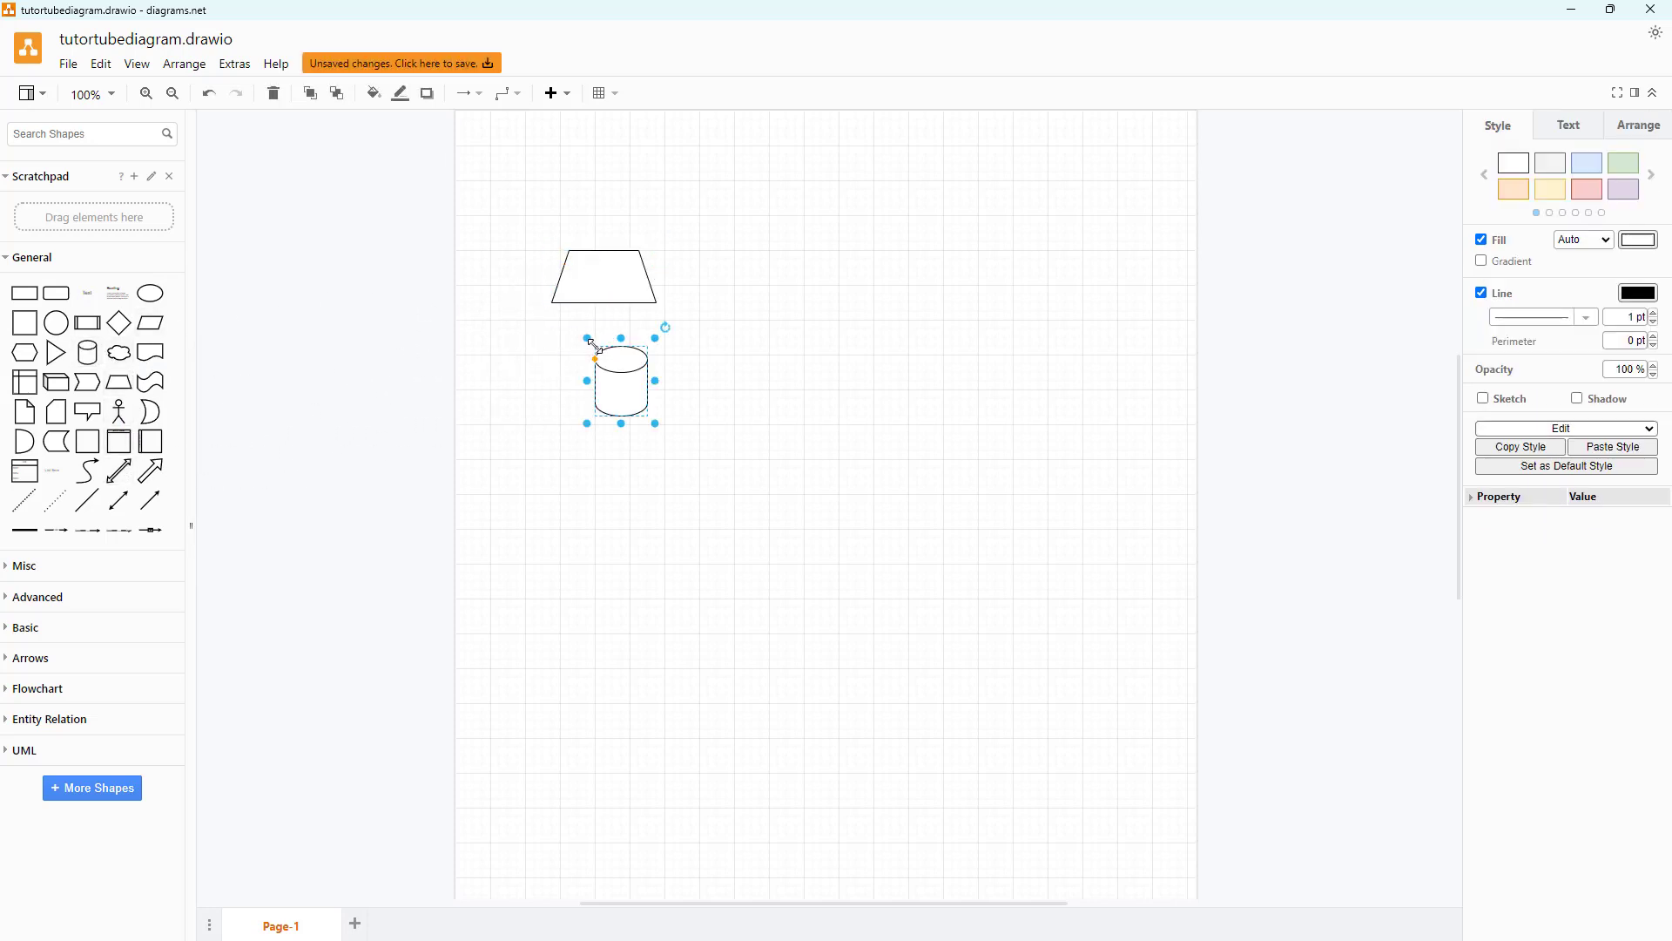
# Expand the Basic shapes section and browse the More Shapes library catalogue
pyautogui.click(25, 627)
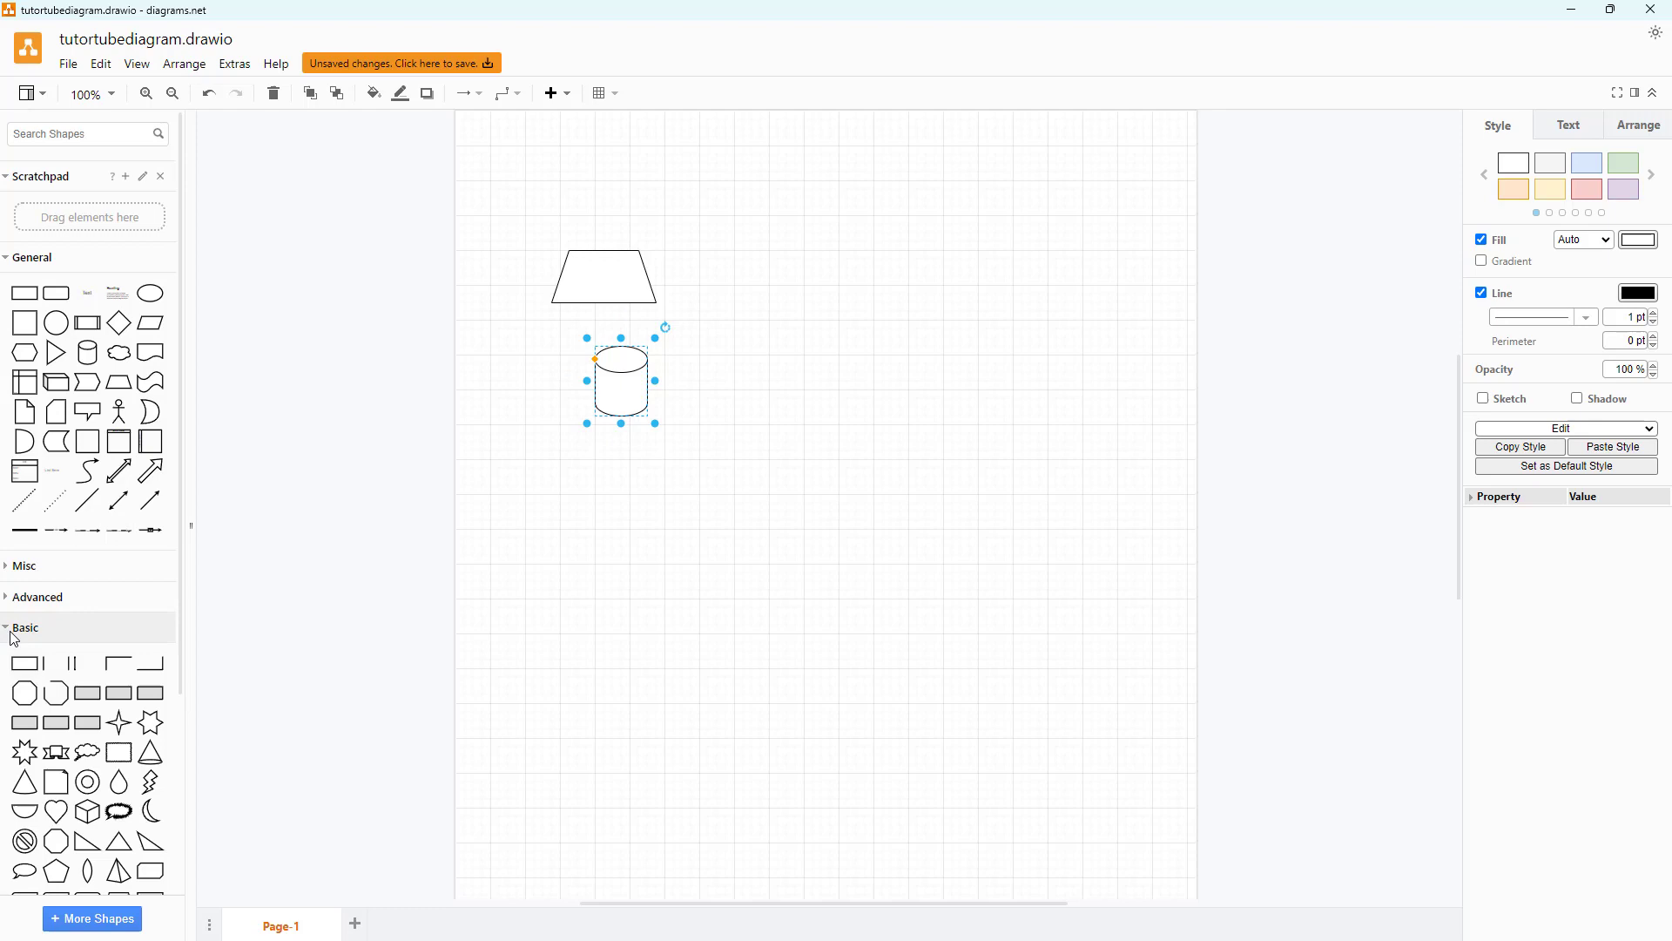
pyautogui.scroll(-3)
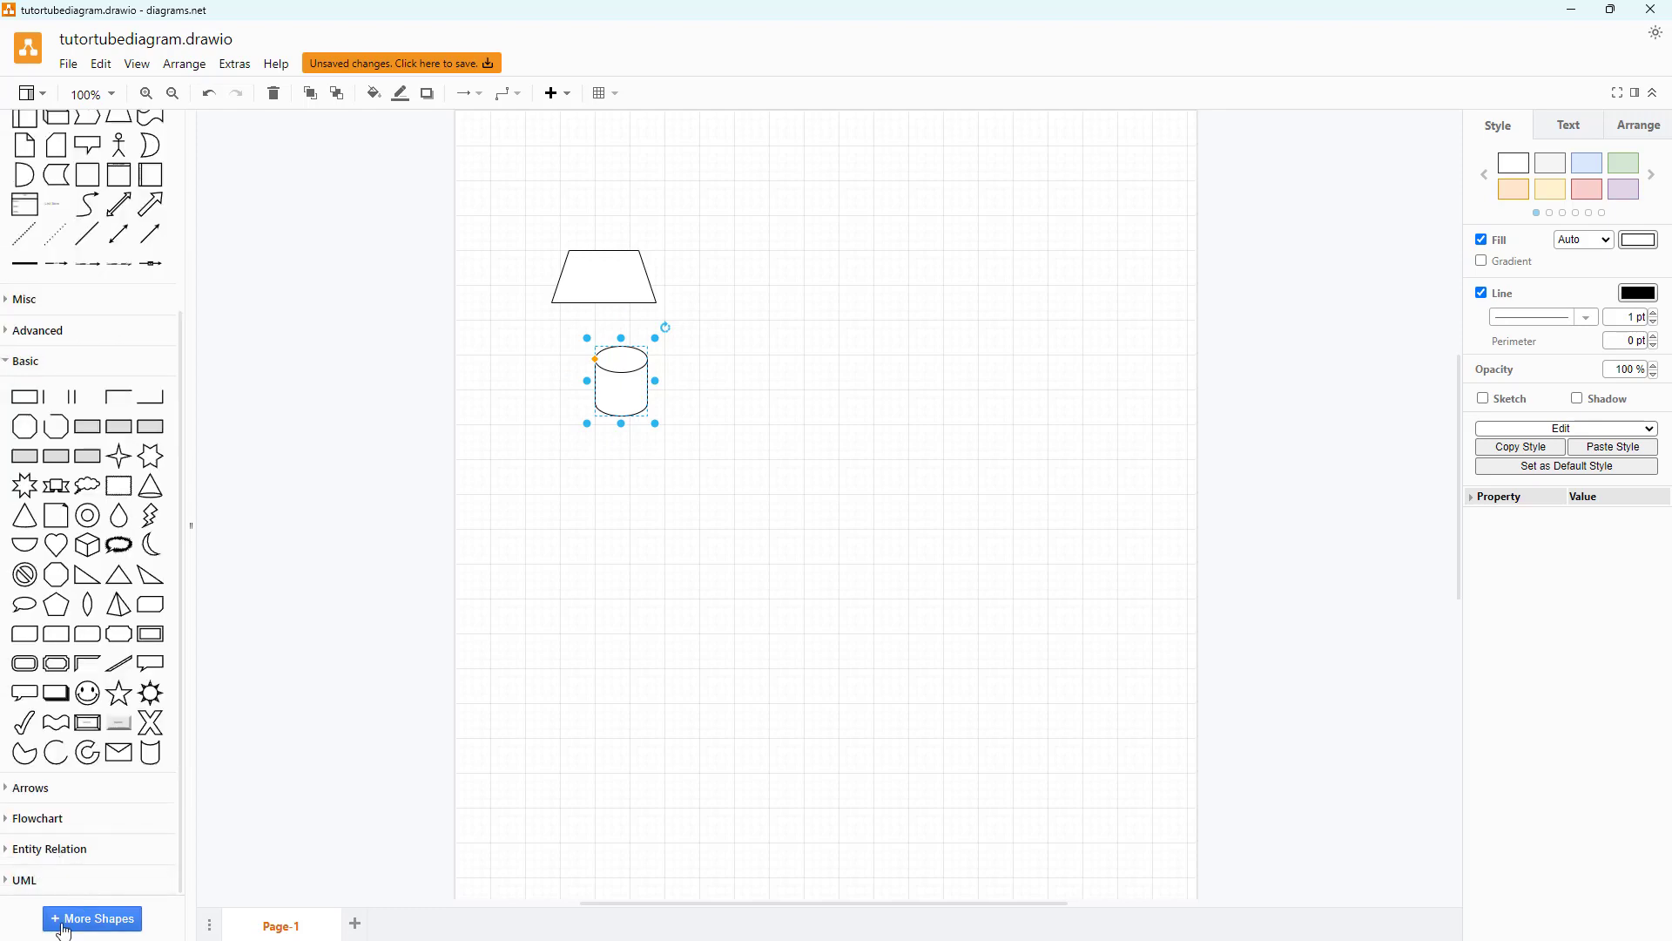
pyautogui.click(92, 918)
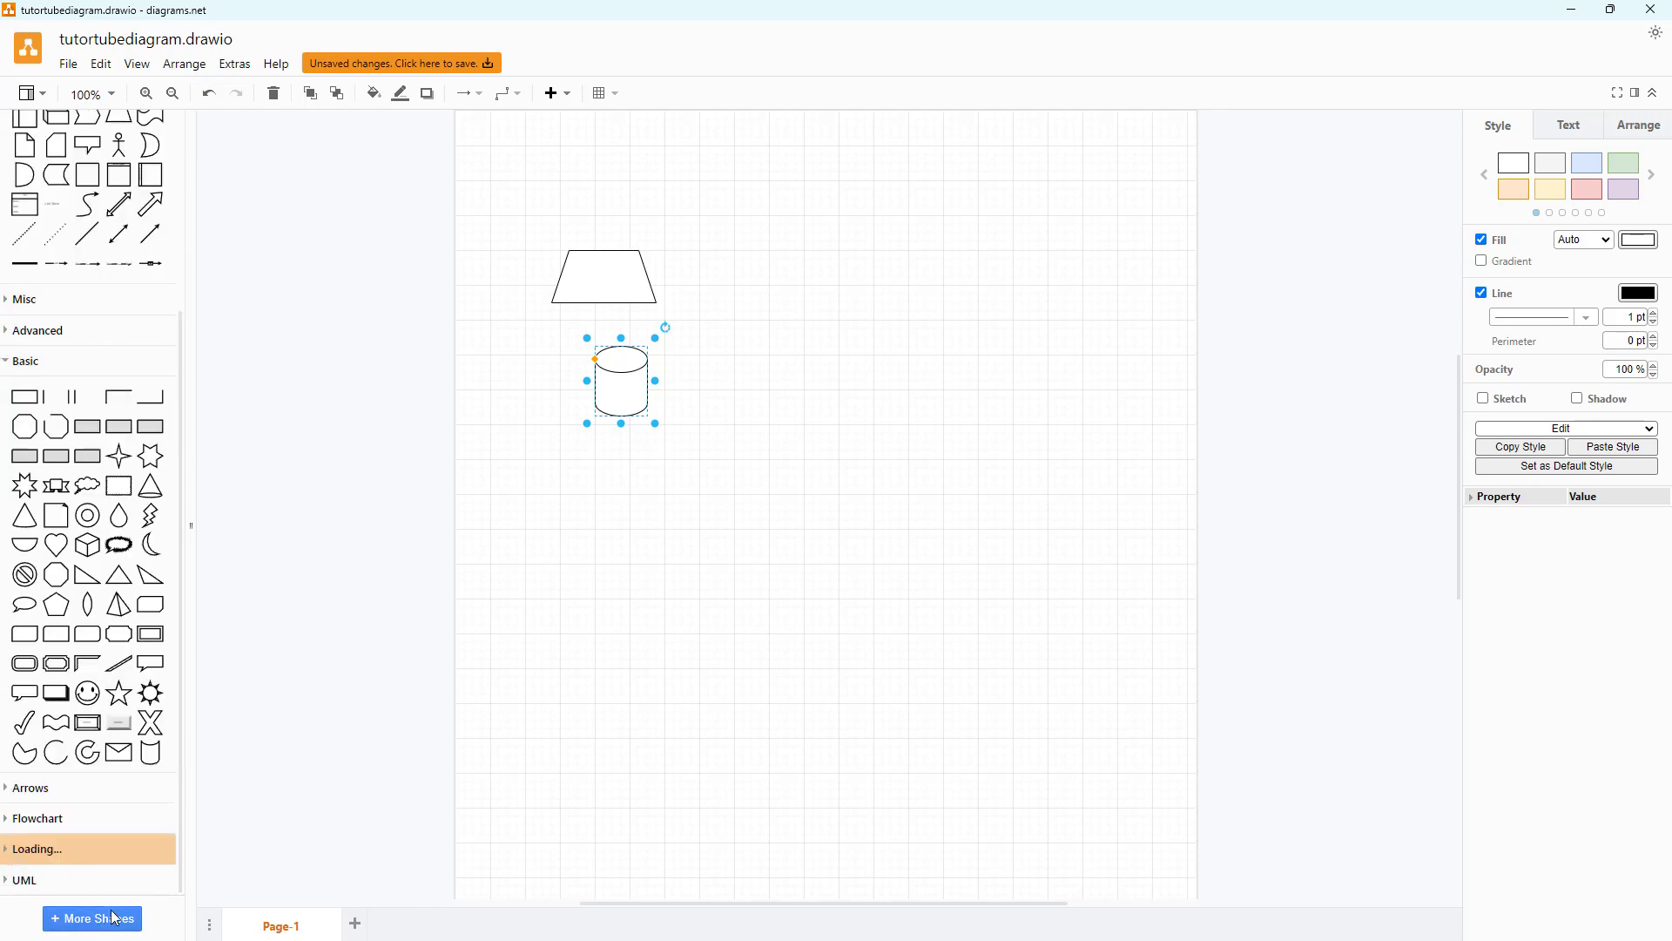
pyautogui.click(91, 918)
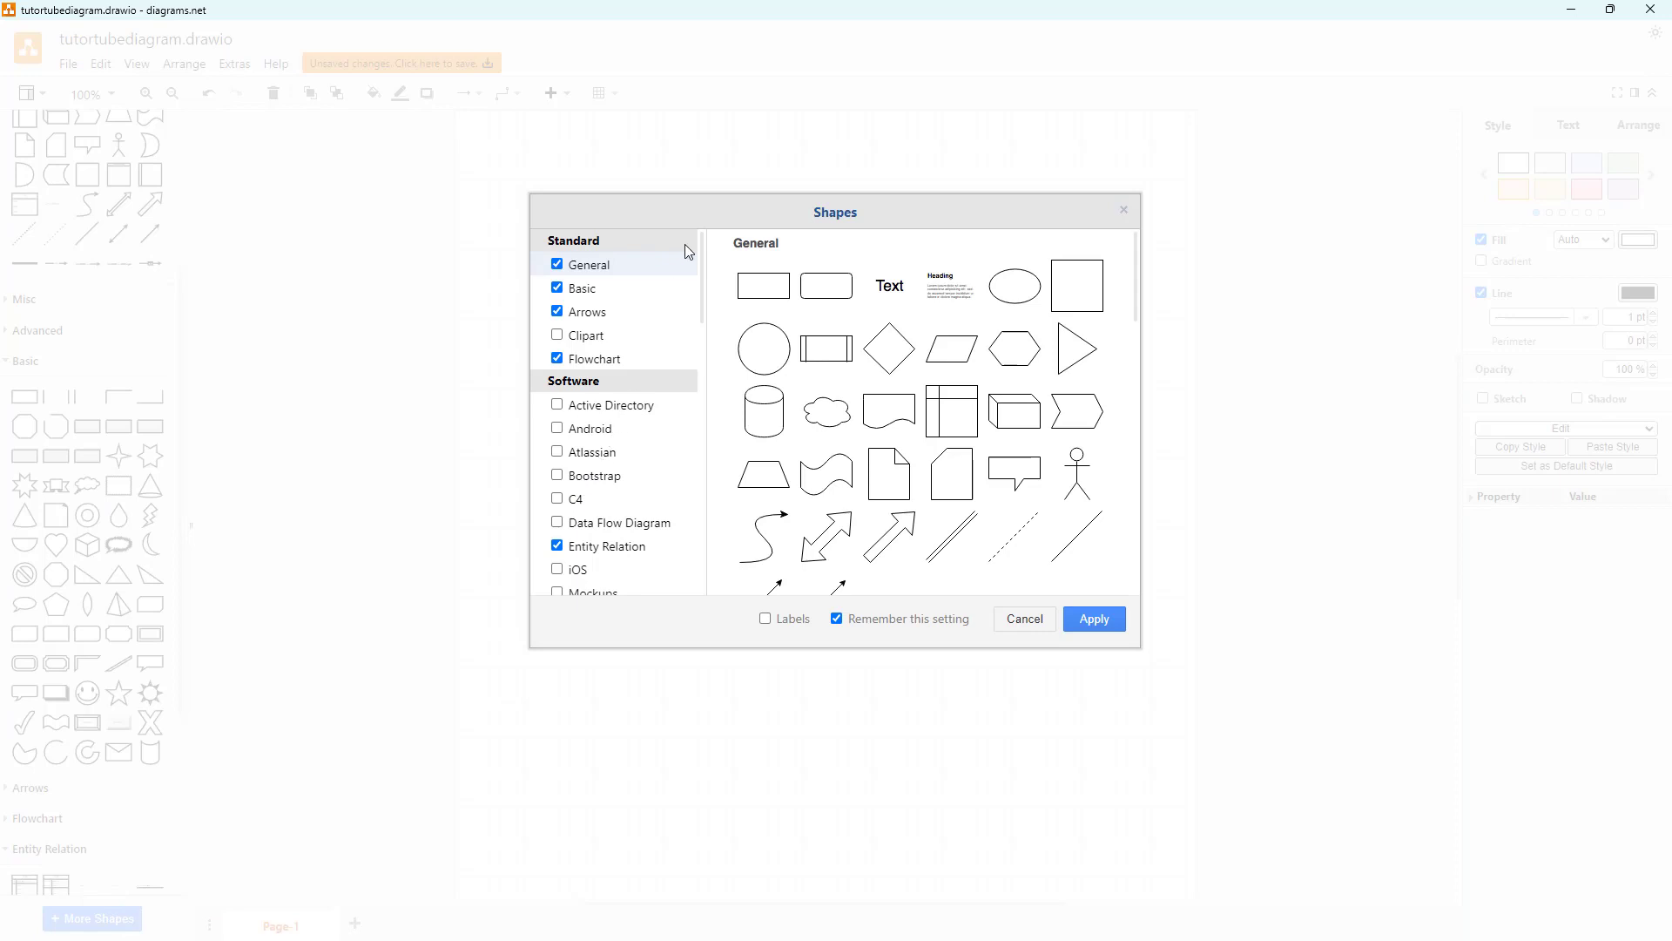
pyautogui.scroll(-3)
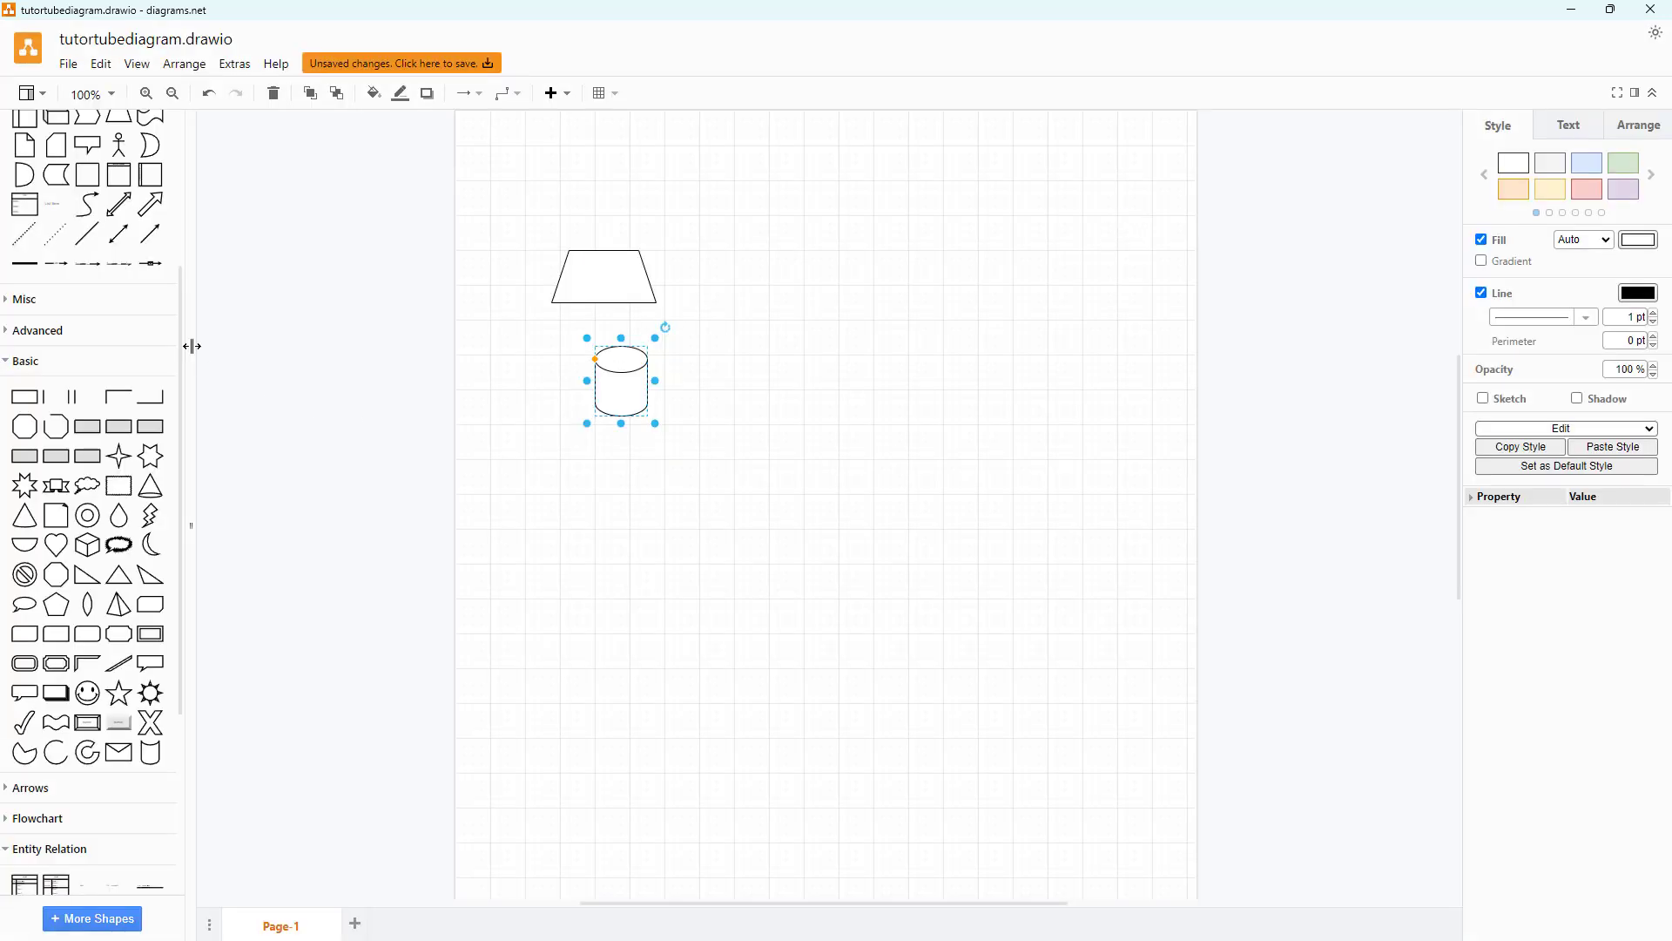
pyautogui.click(22, 94)
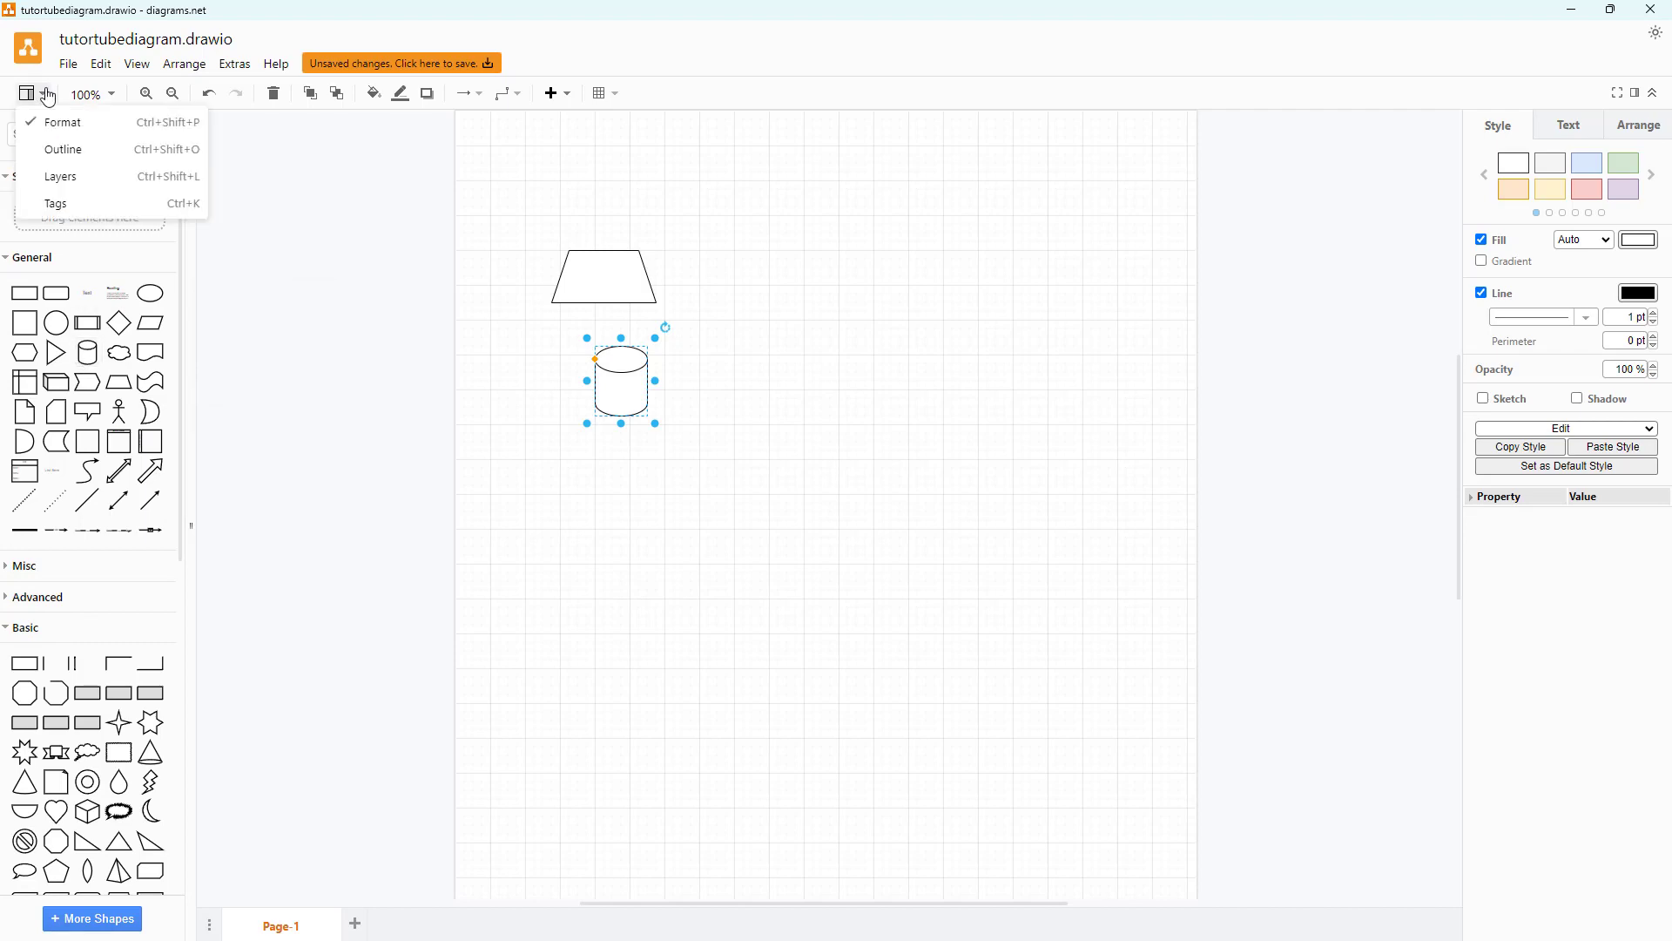
pyautogui.moveTo(70, 157)
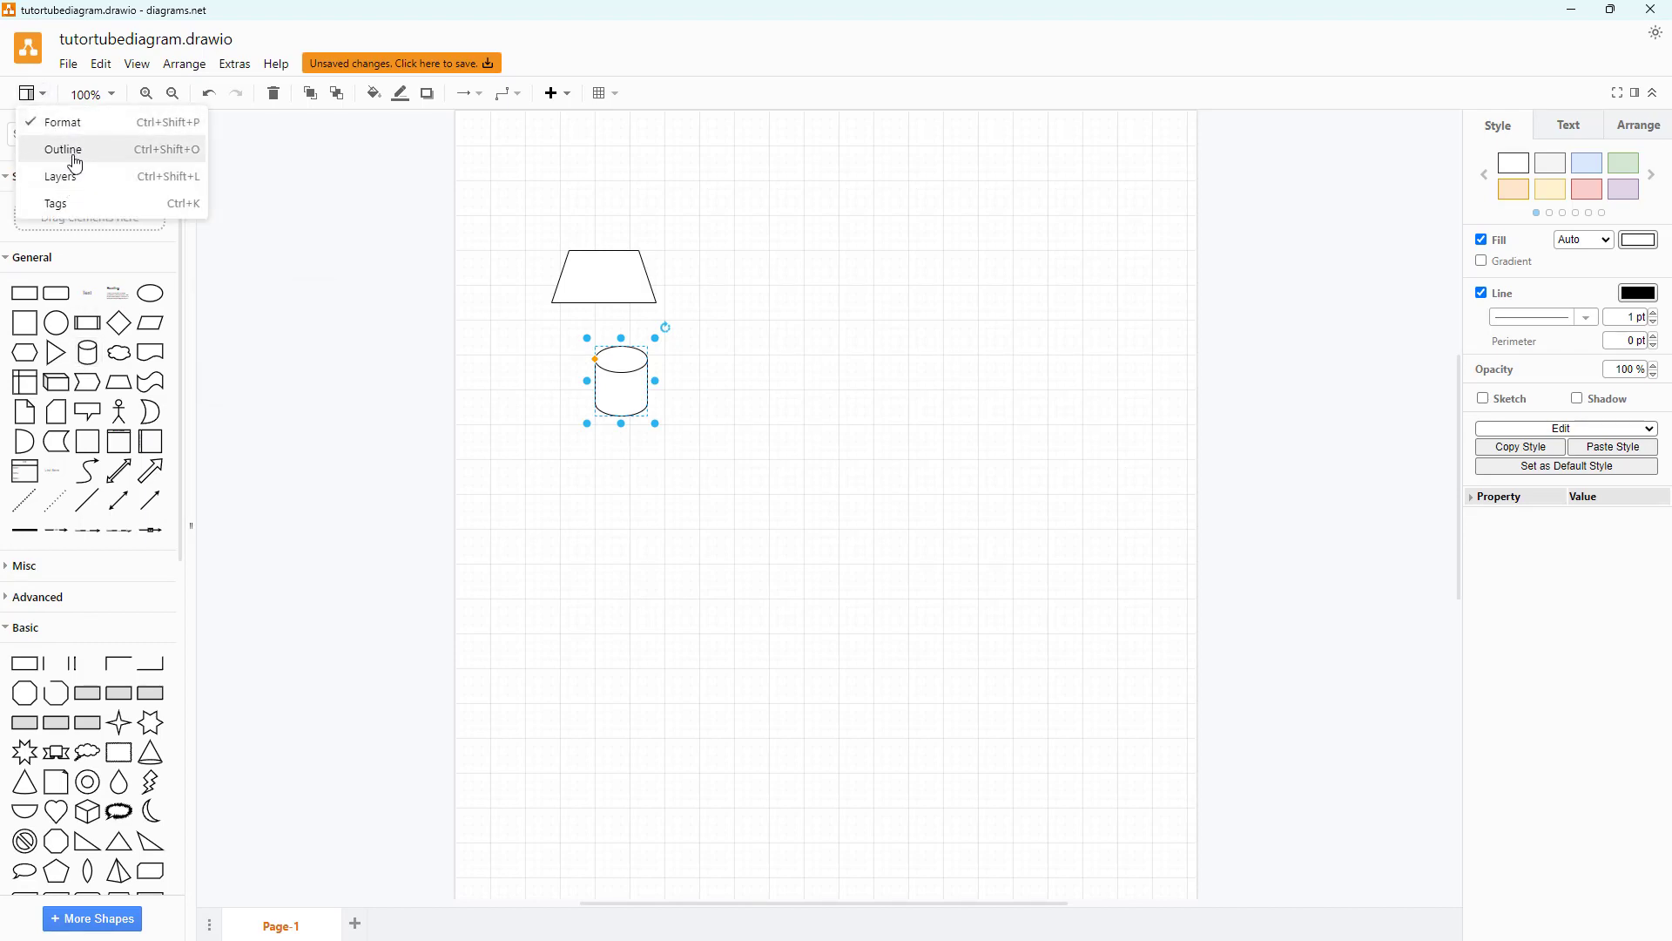
pyautogui.click(58, 149)
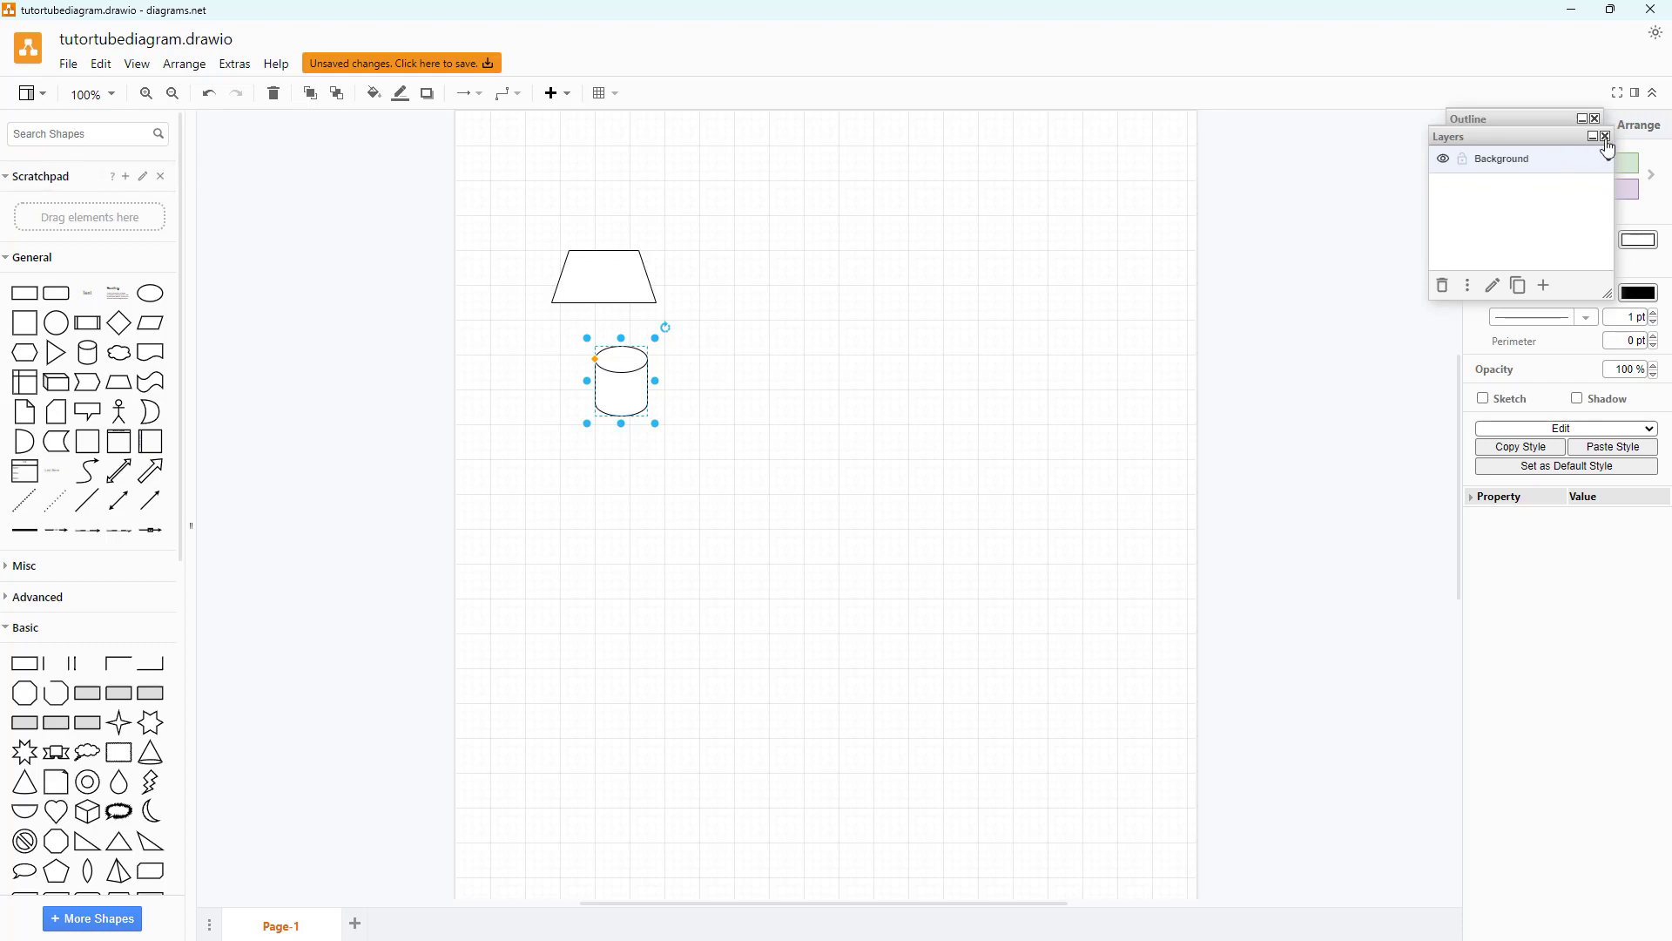
pyautogui.click(1604, 137)
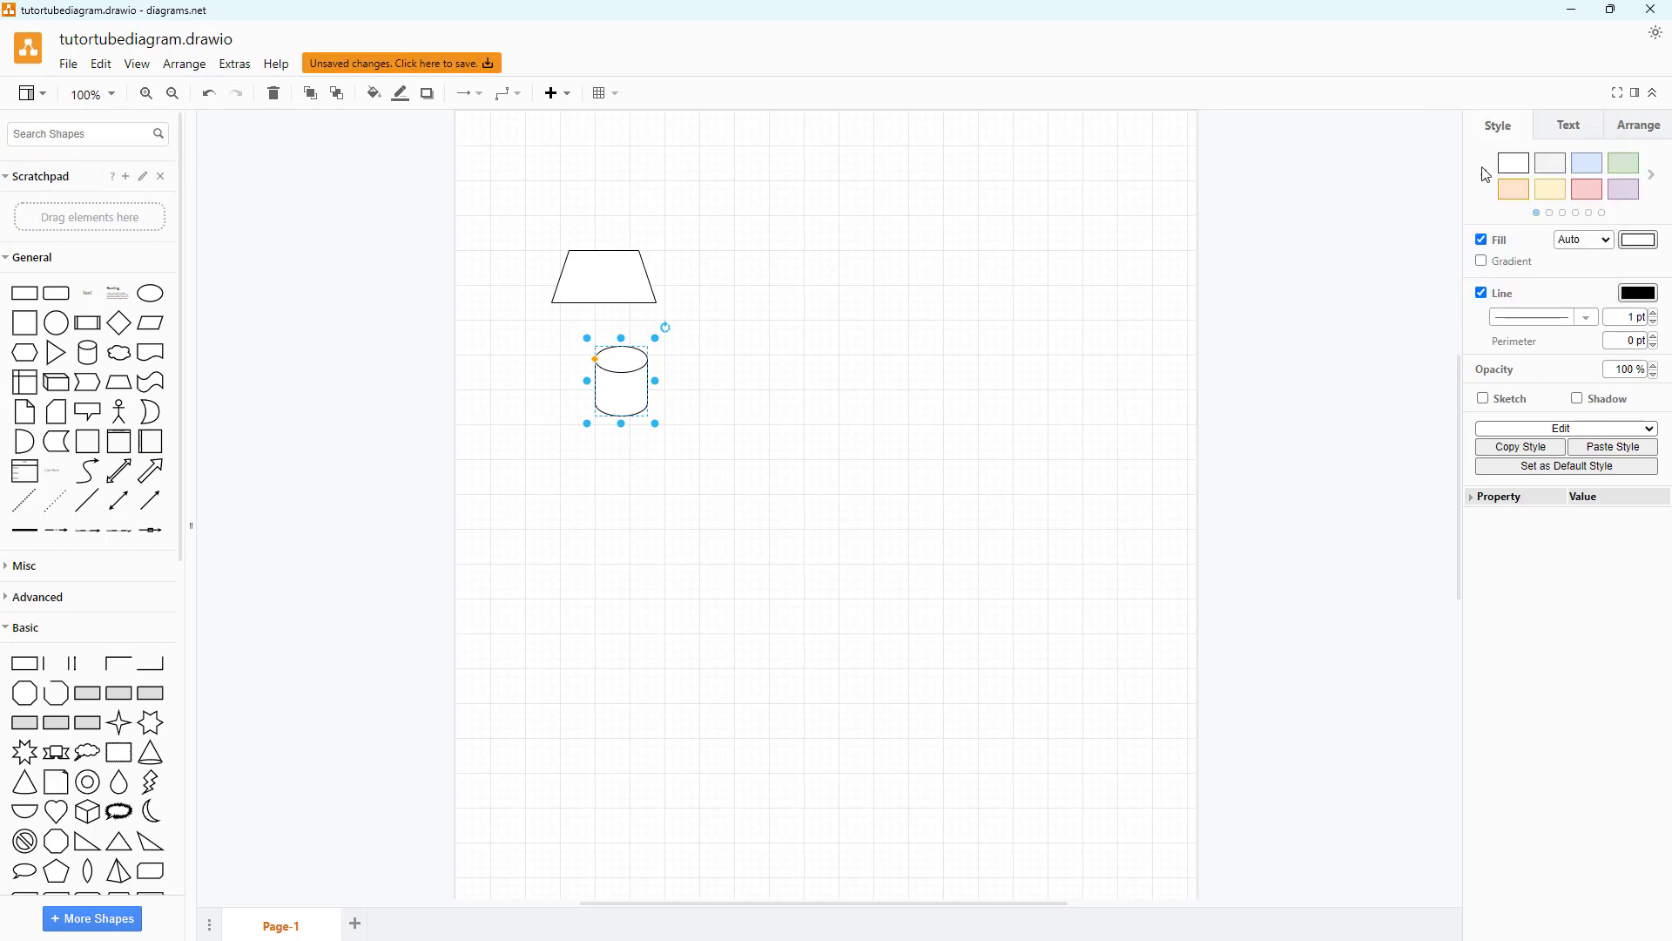
pyautogui.click(13, 94)
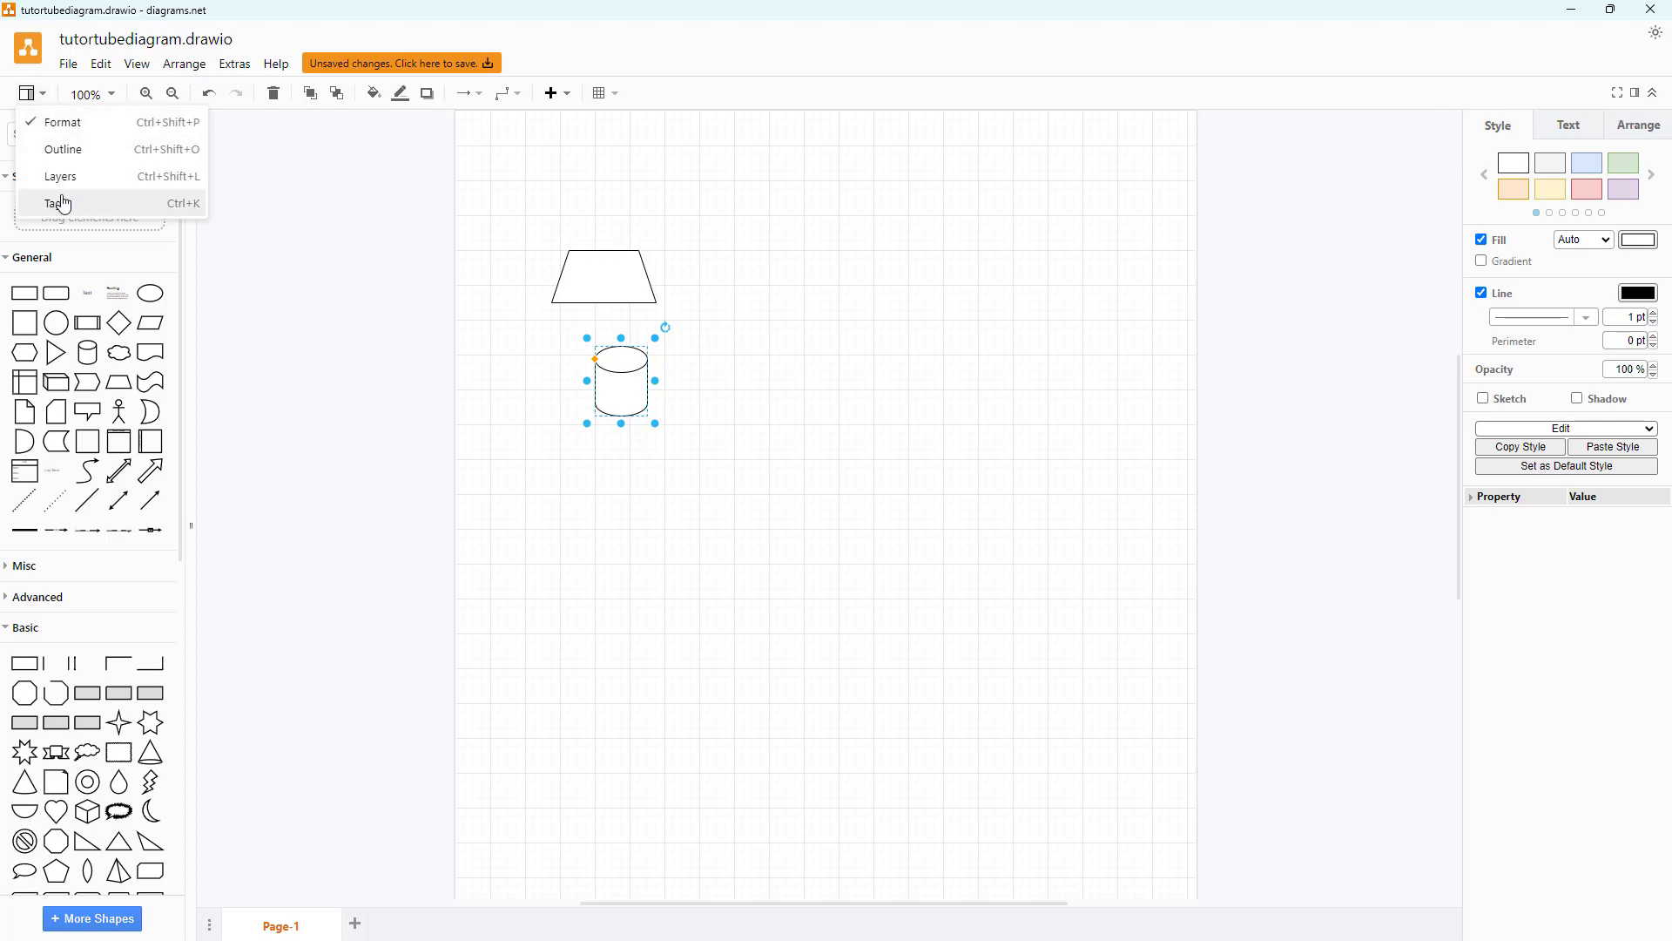
pyautogui.click(53, 202)
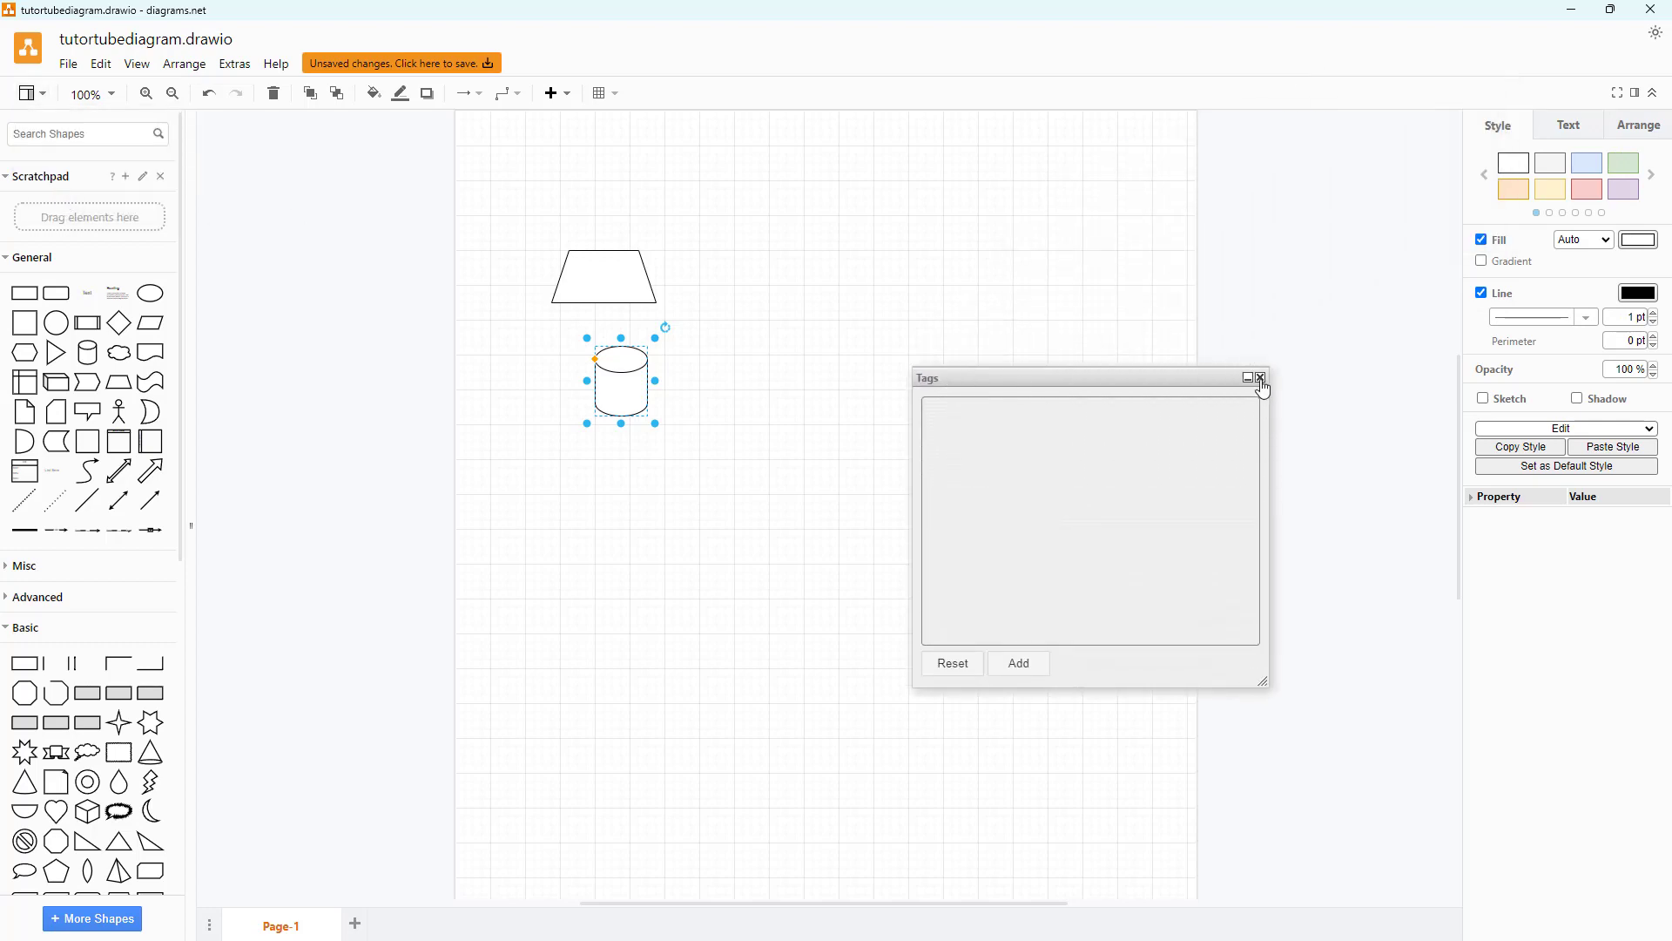
pyautogui.click(1259, 377)
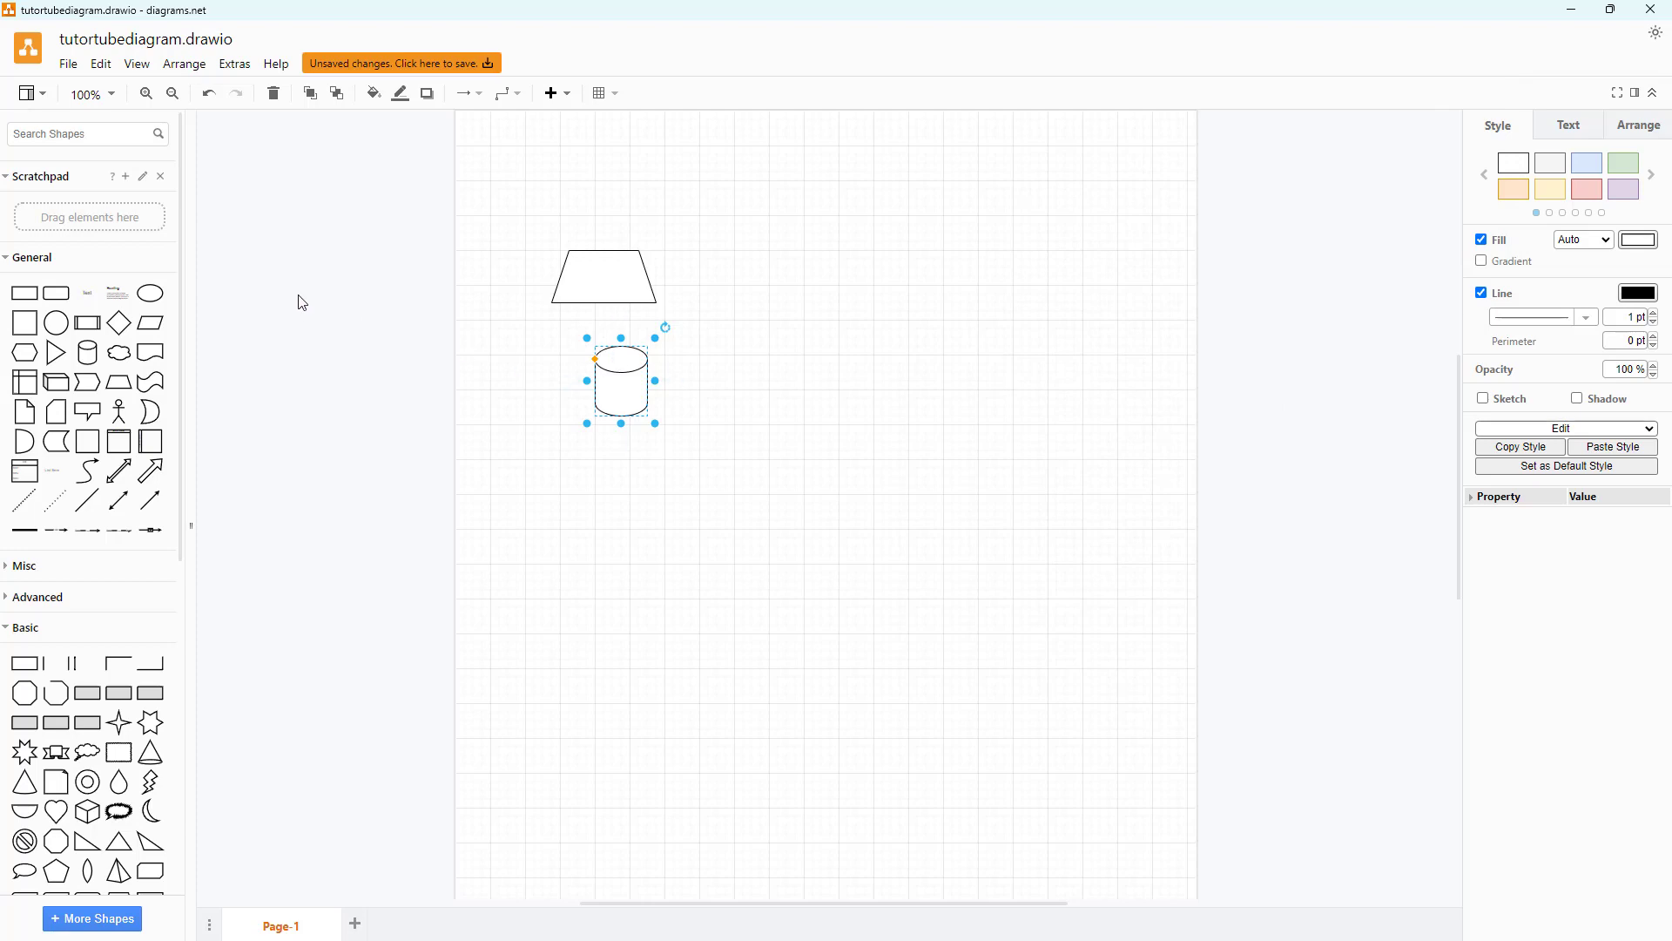
pyautogui.moveTo(121, 97)
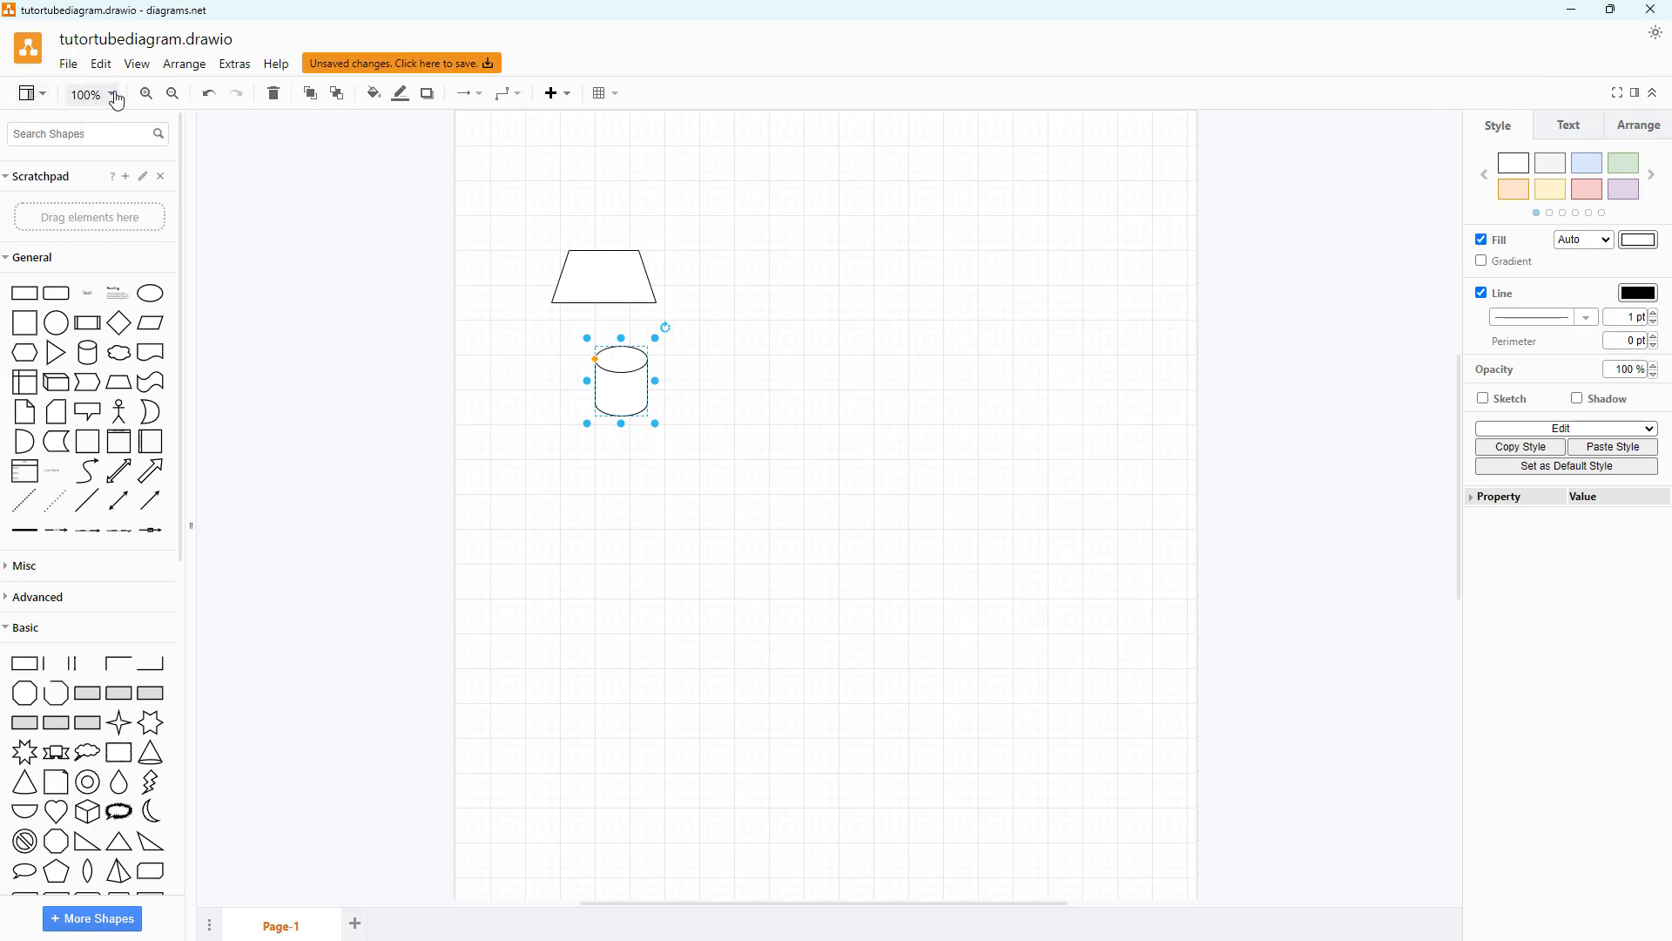
pyautogui.moveTo(141, 245)
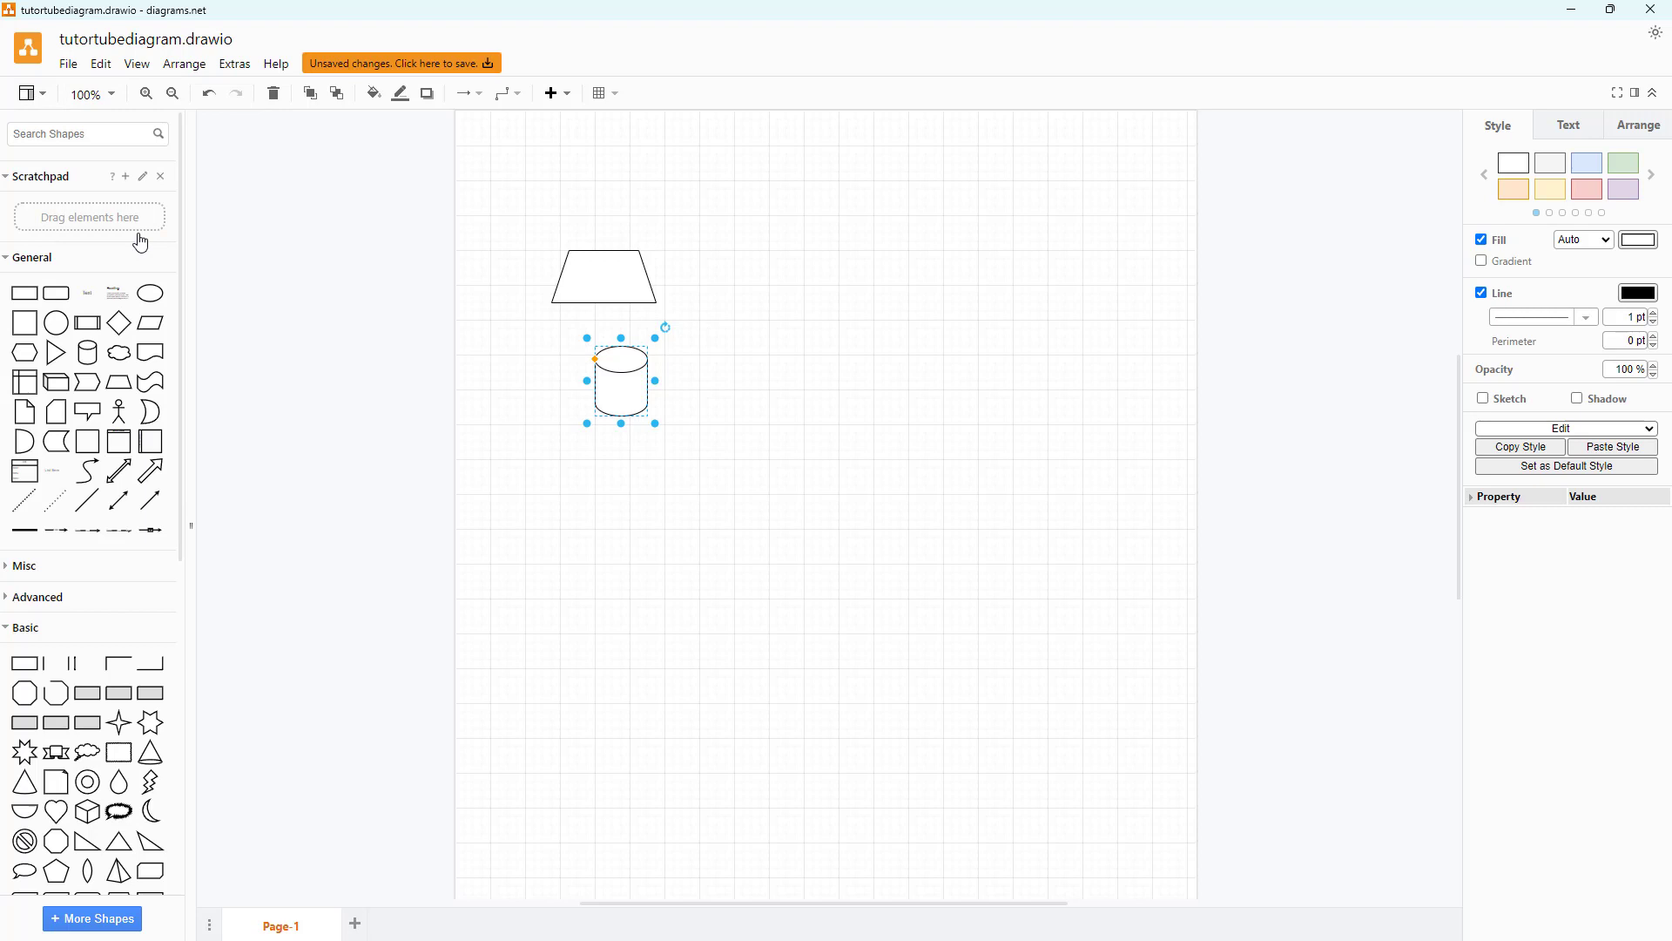
pyautogui.click(103, 94)
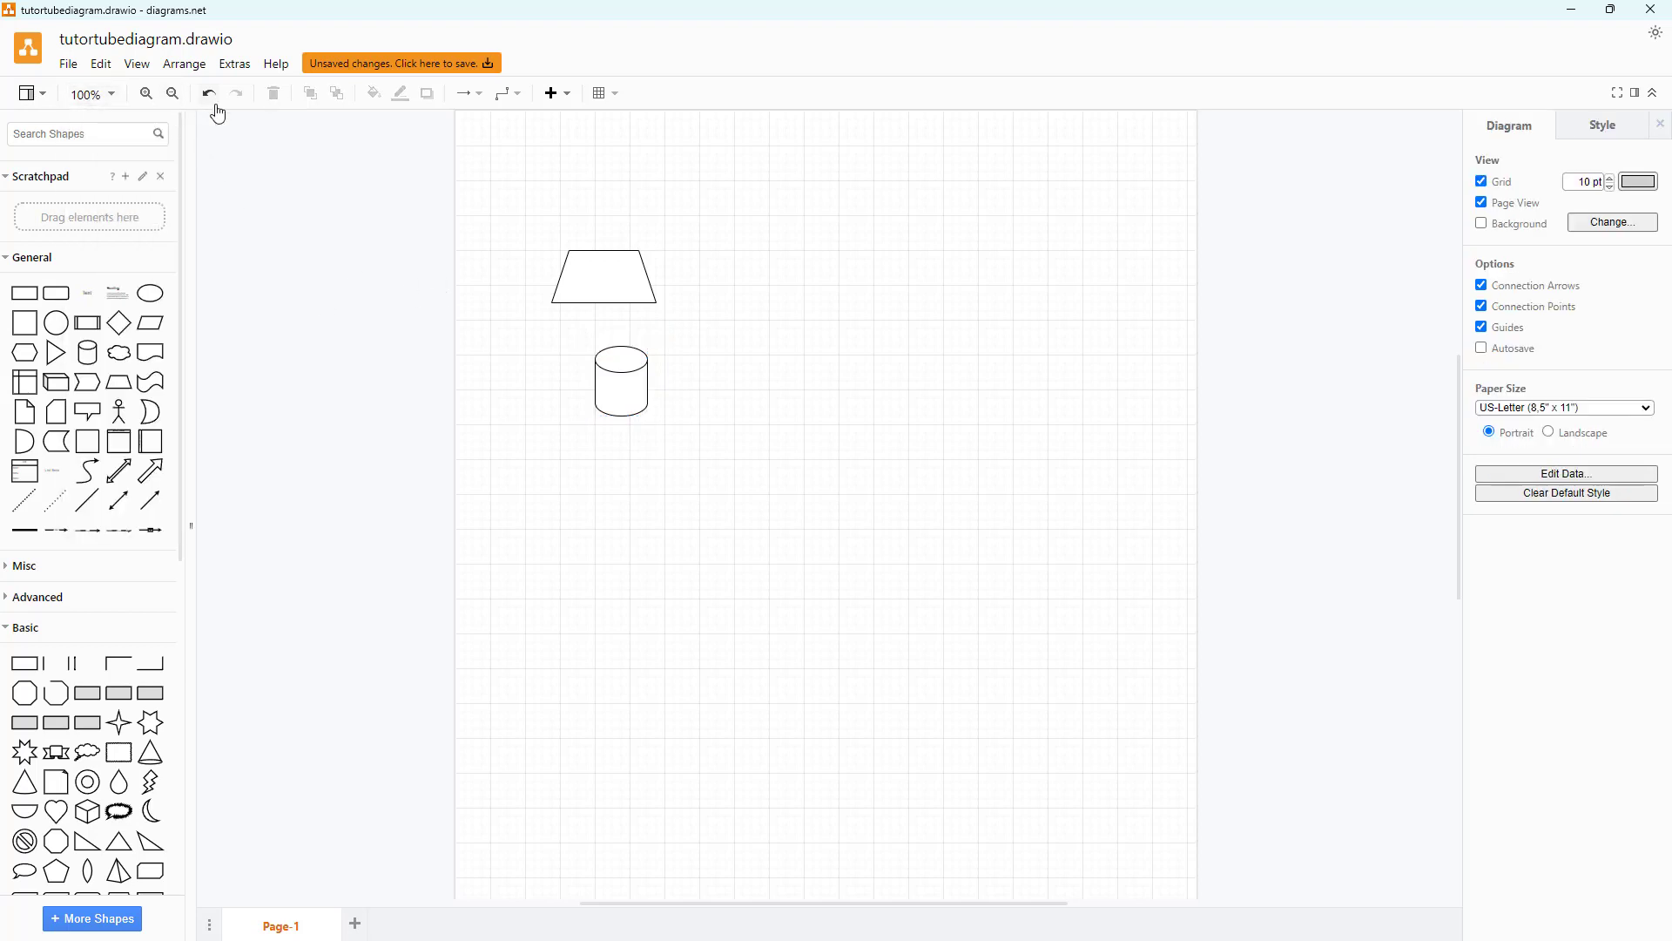
pyautogui.moveTo(311, 96)
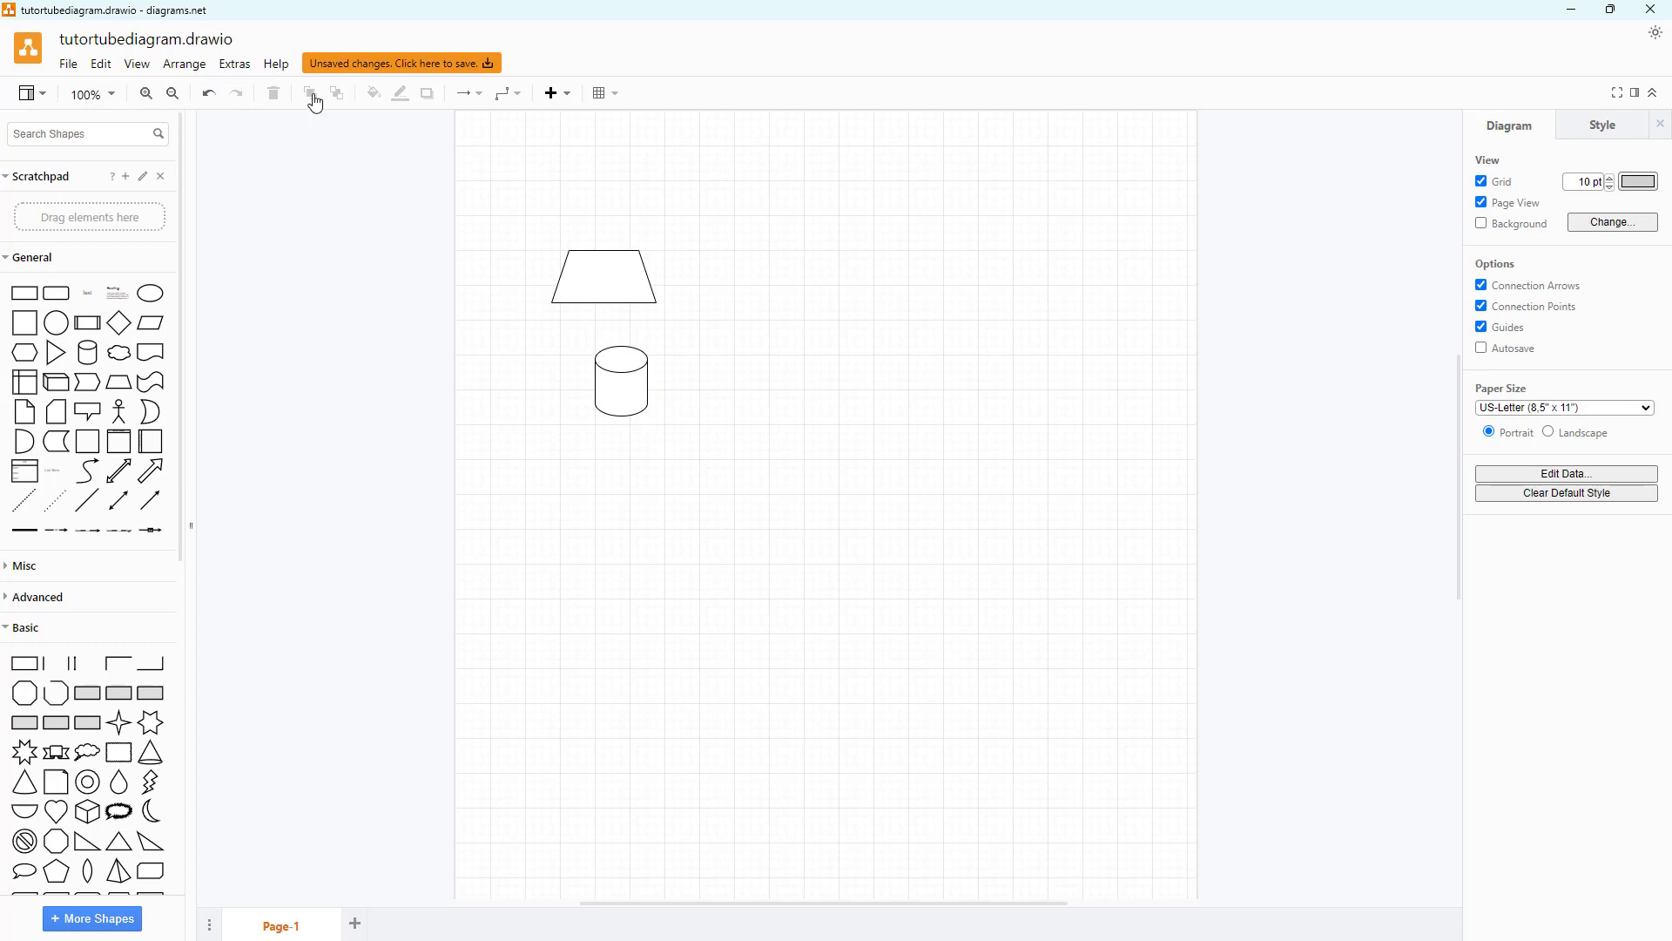
pyautogui.moveTo(514, 104)
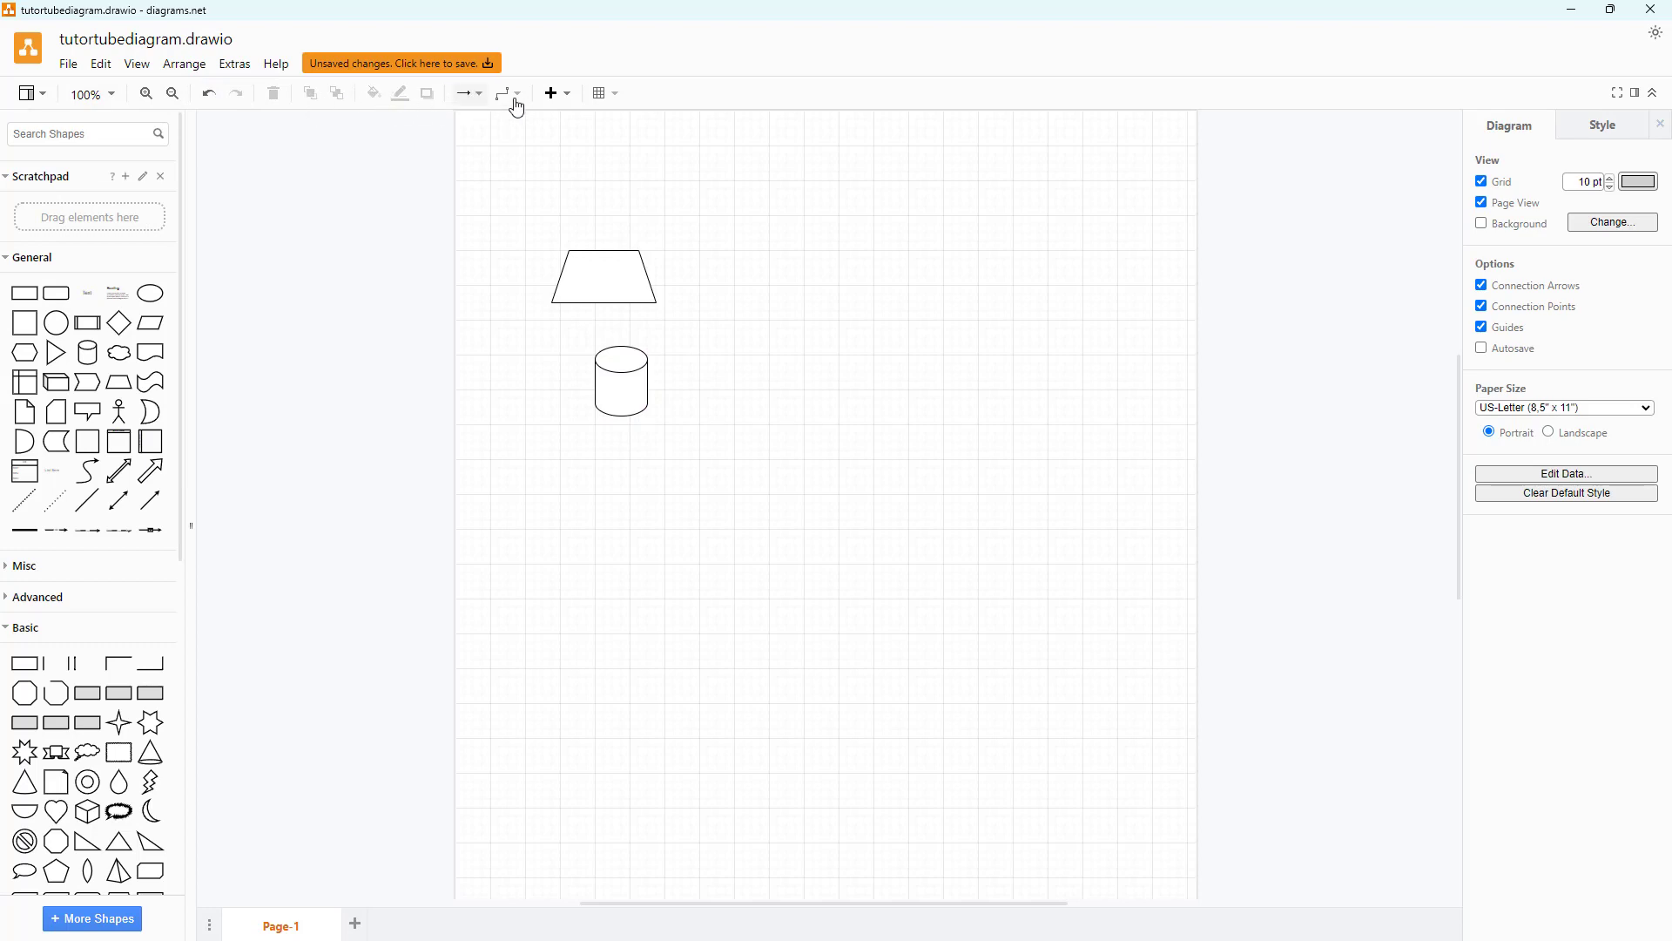
pyautogui.moveTo(599, 93)
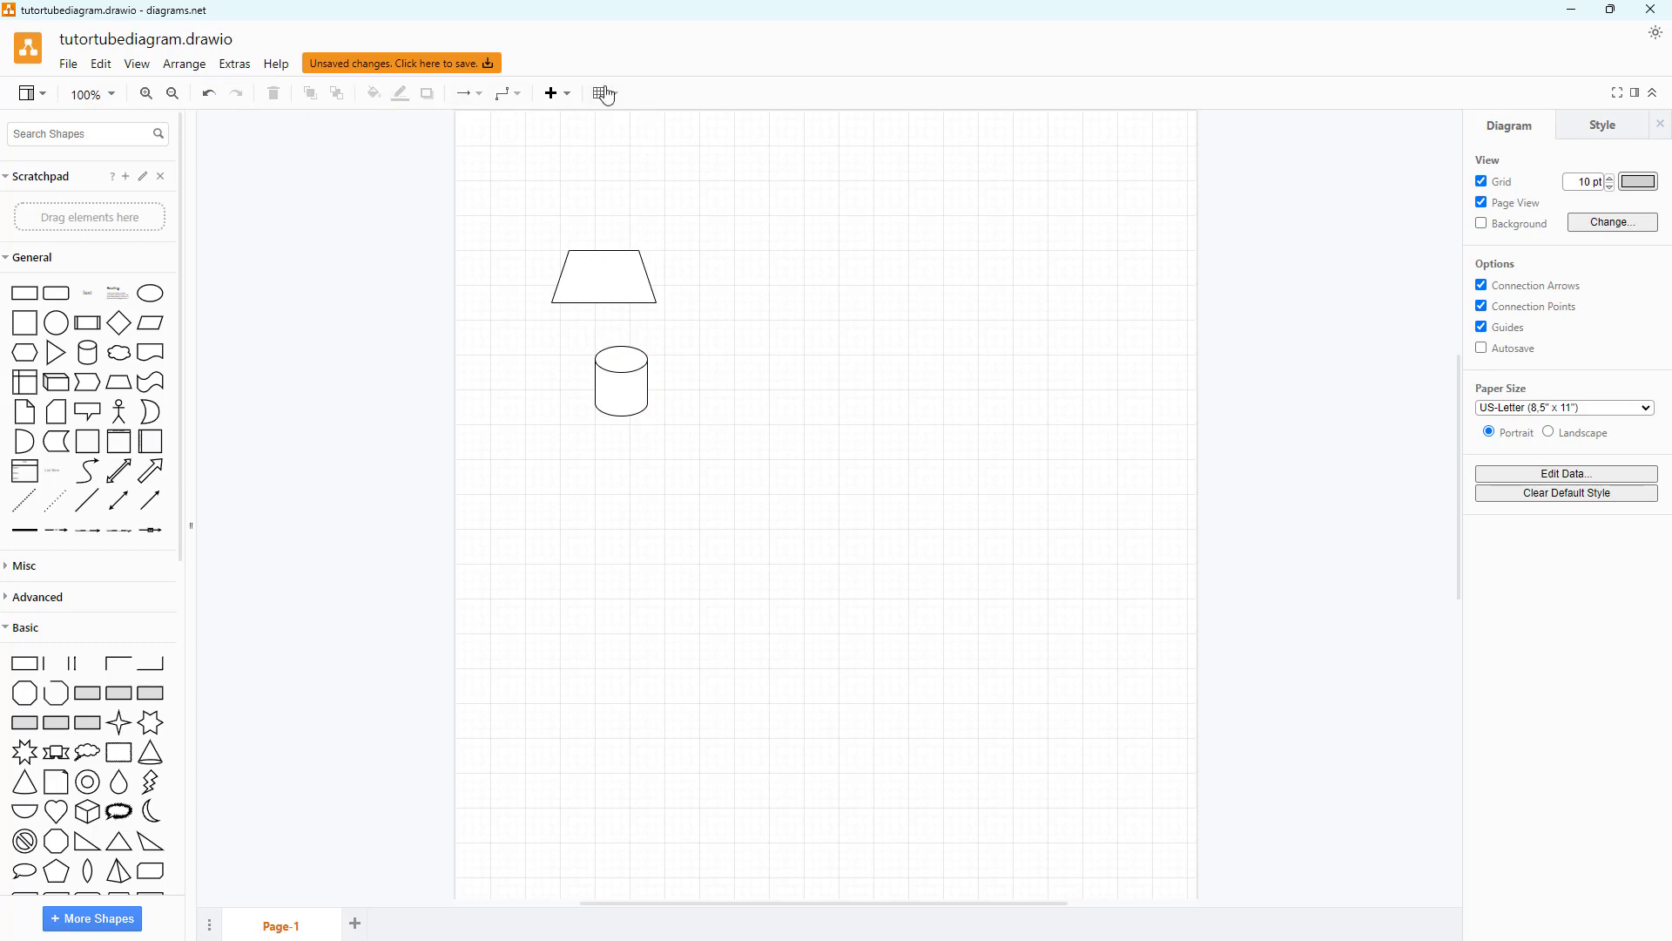
pyautogui.moveTo(620, 94)
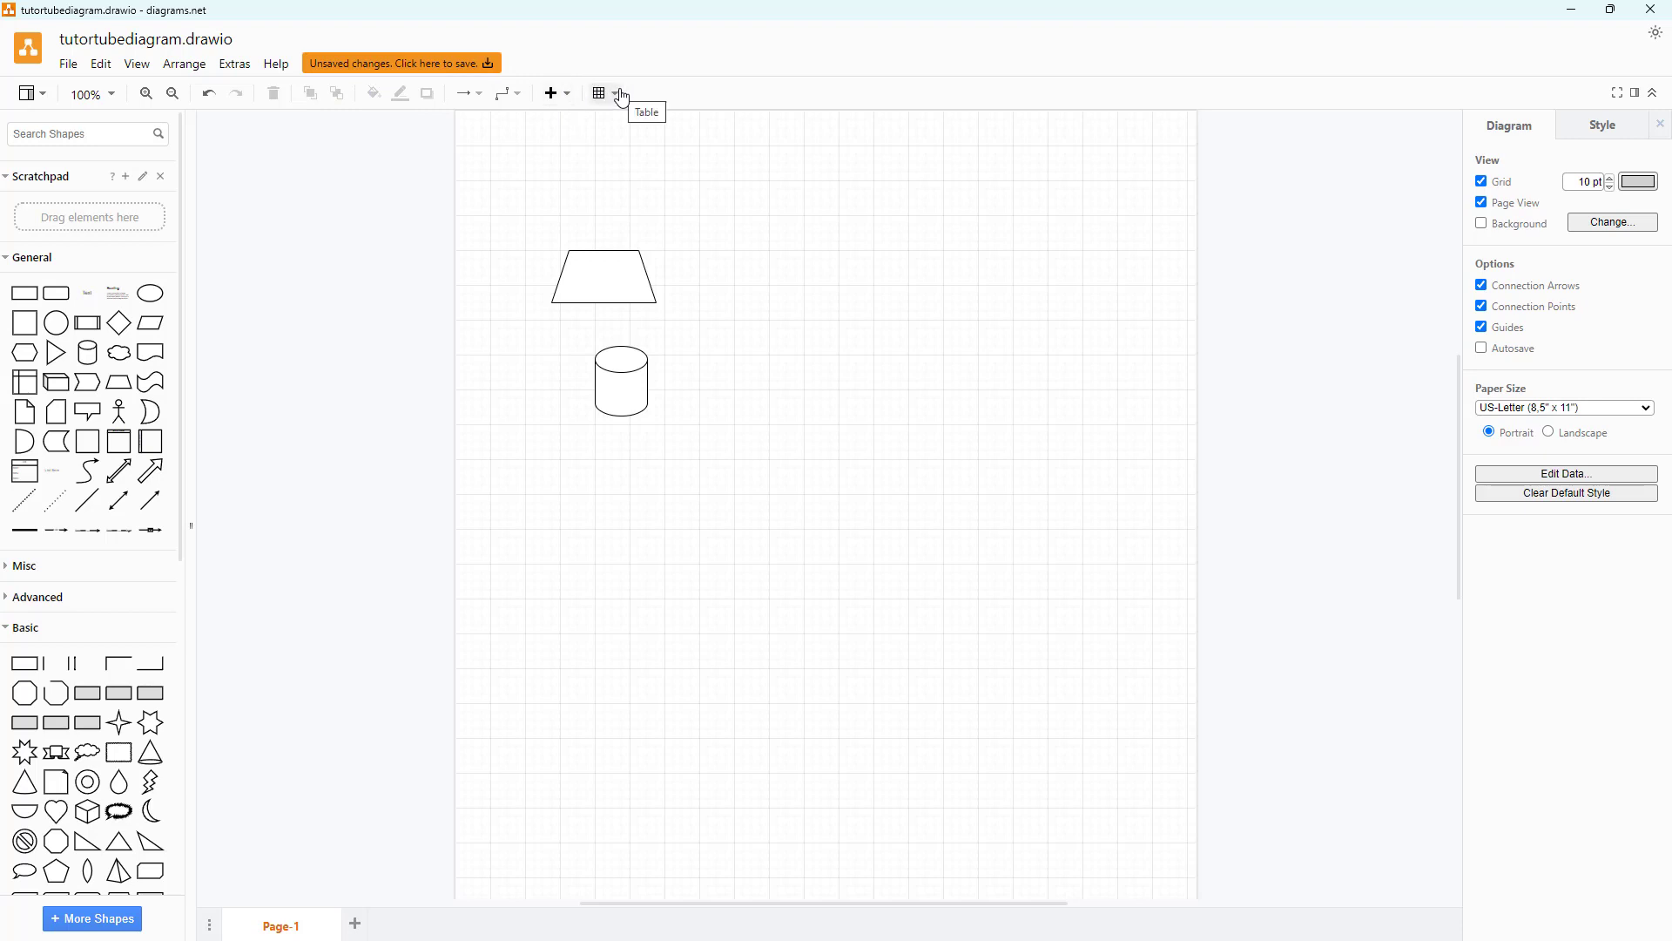
pyautogui.click(566, 93)
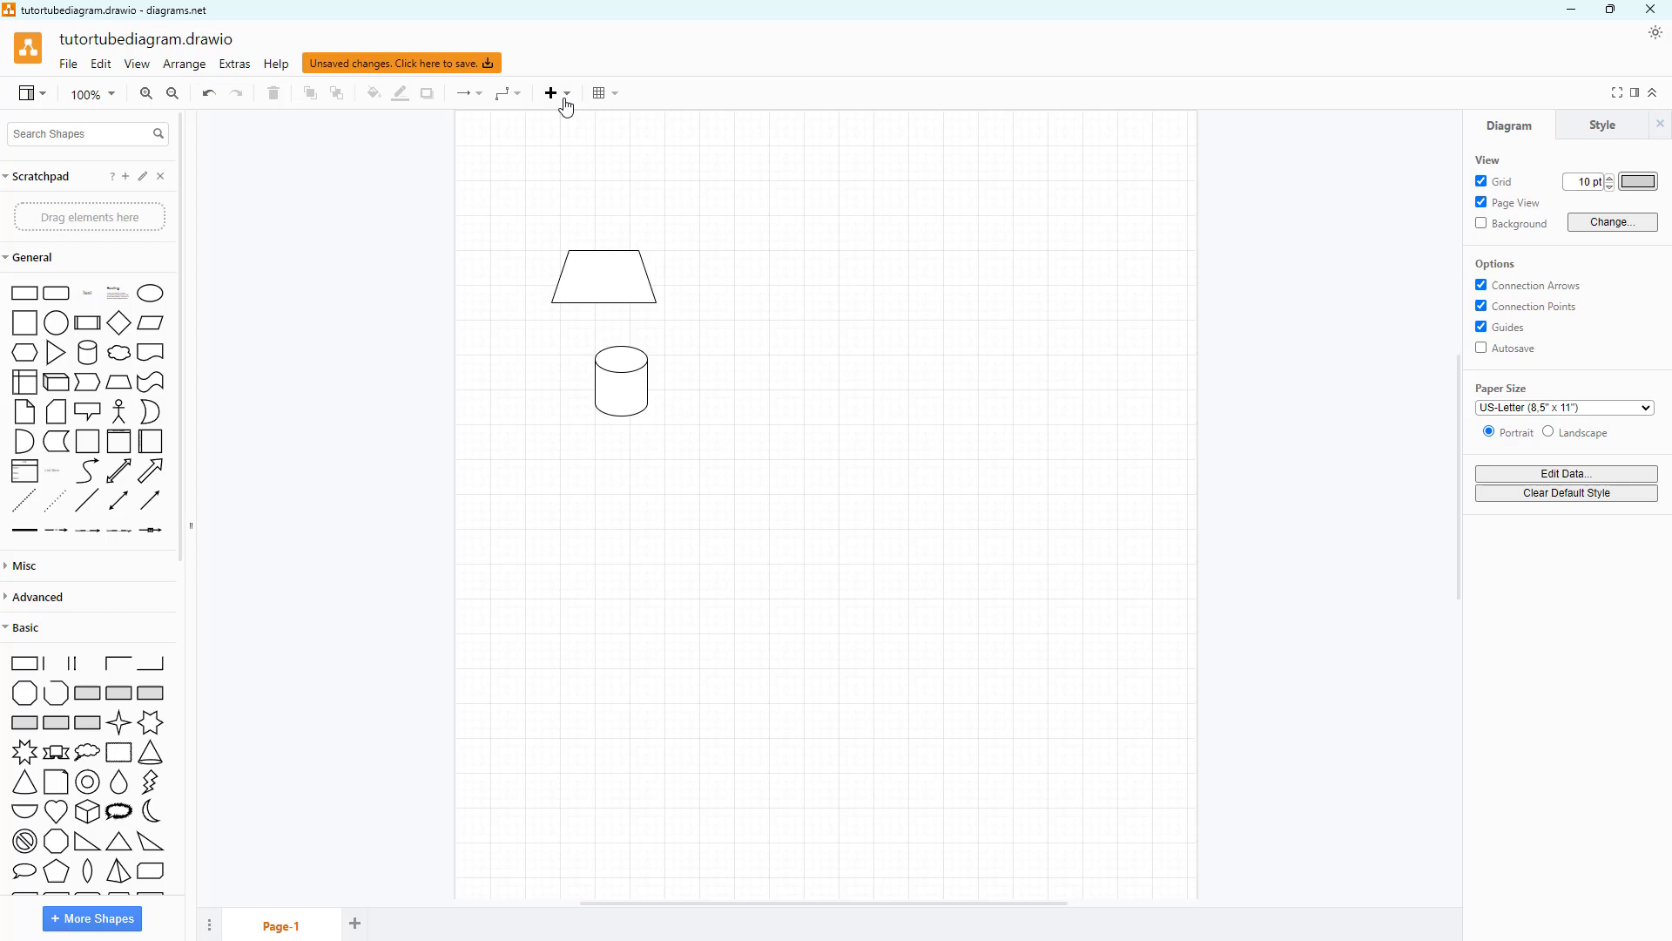
pyautogui.moveTo(830, 208)
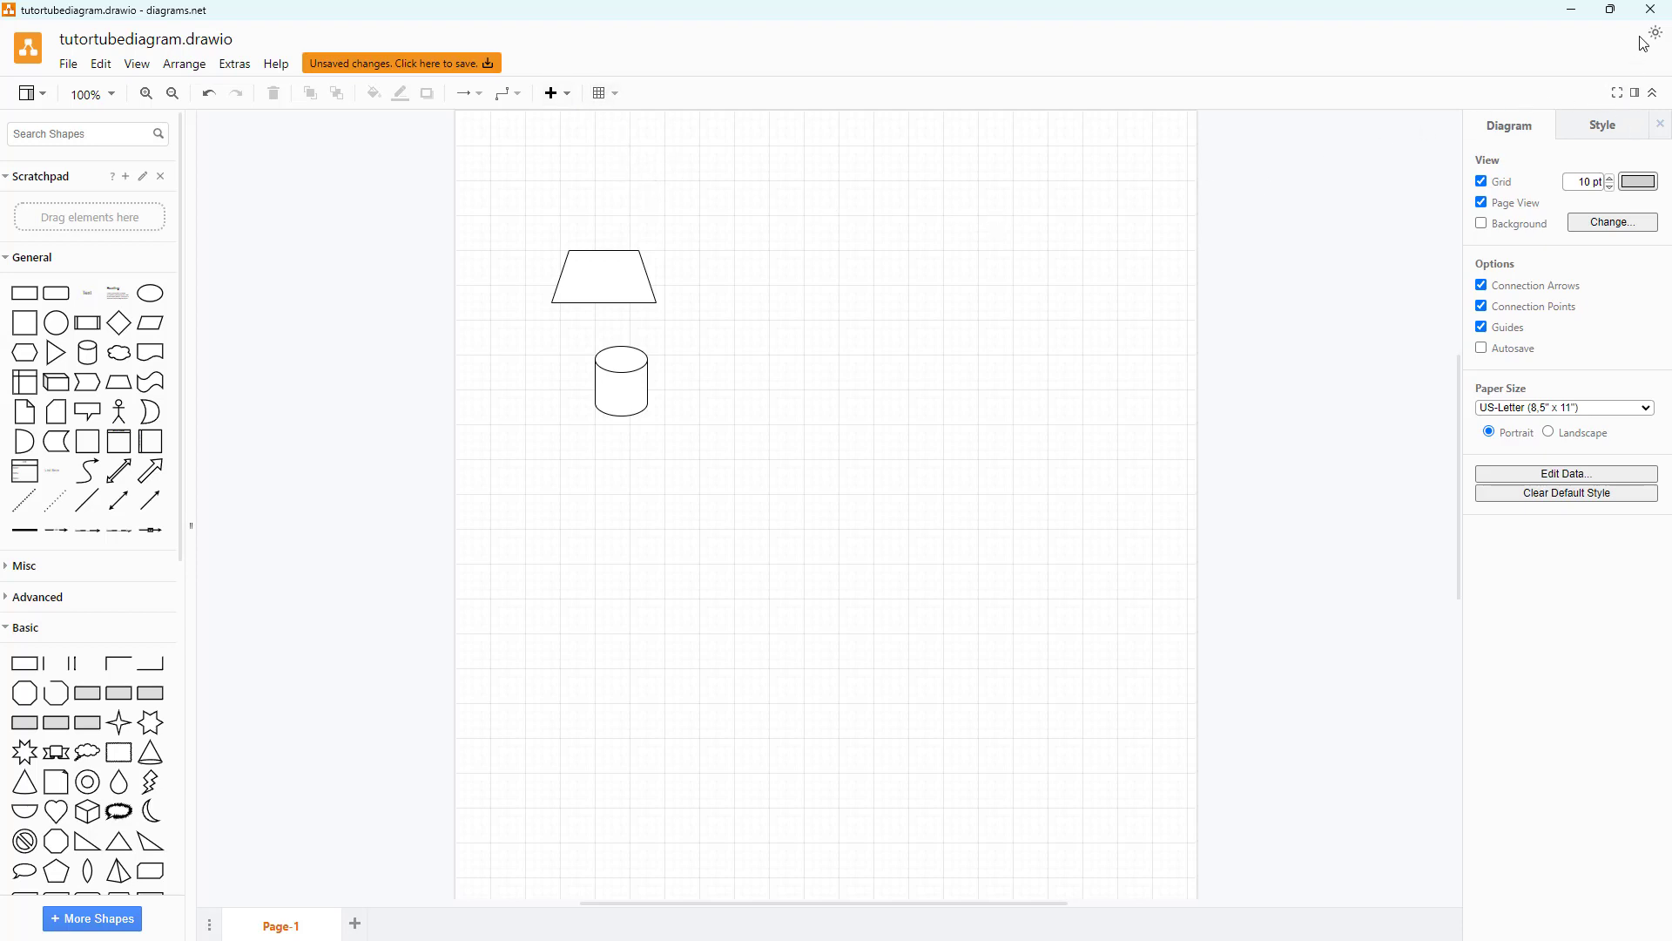
pyautogui.click(1655, 32)
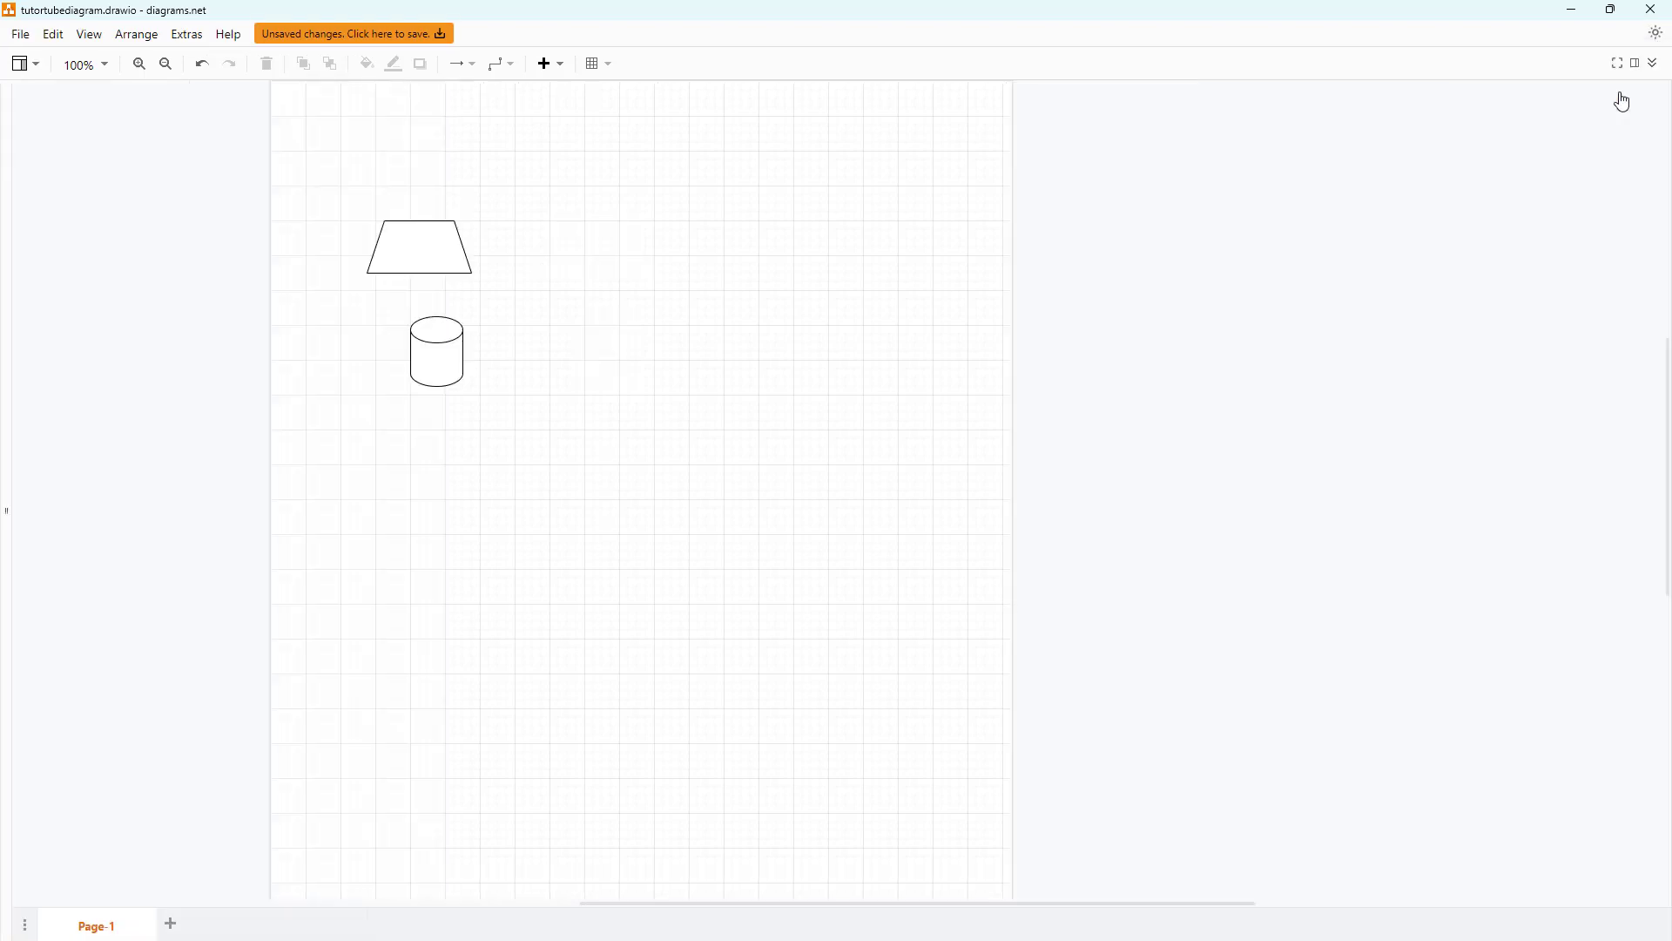
pyautogui.click(1634, 62)
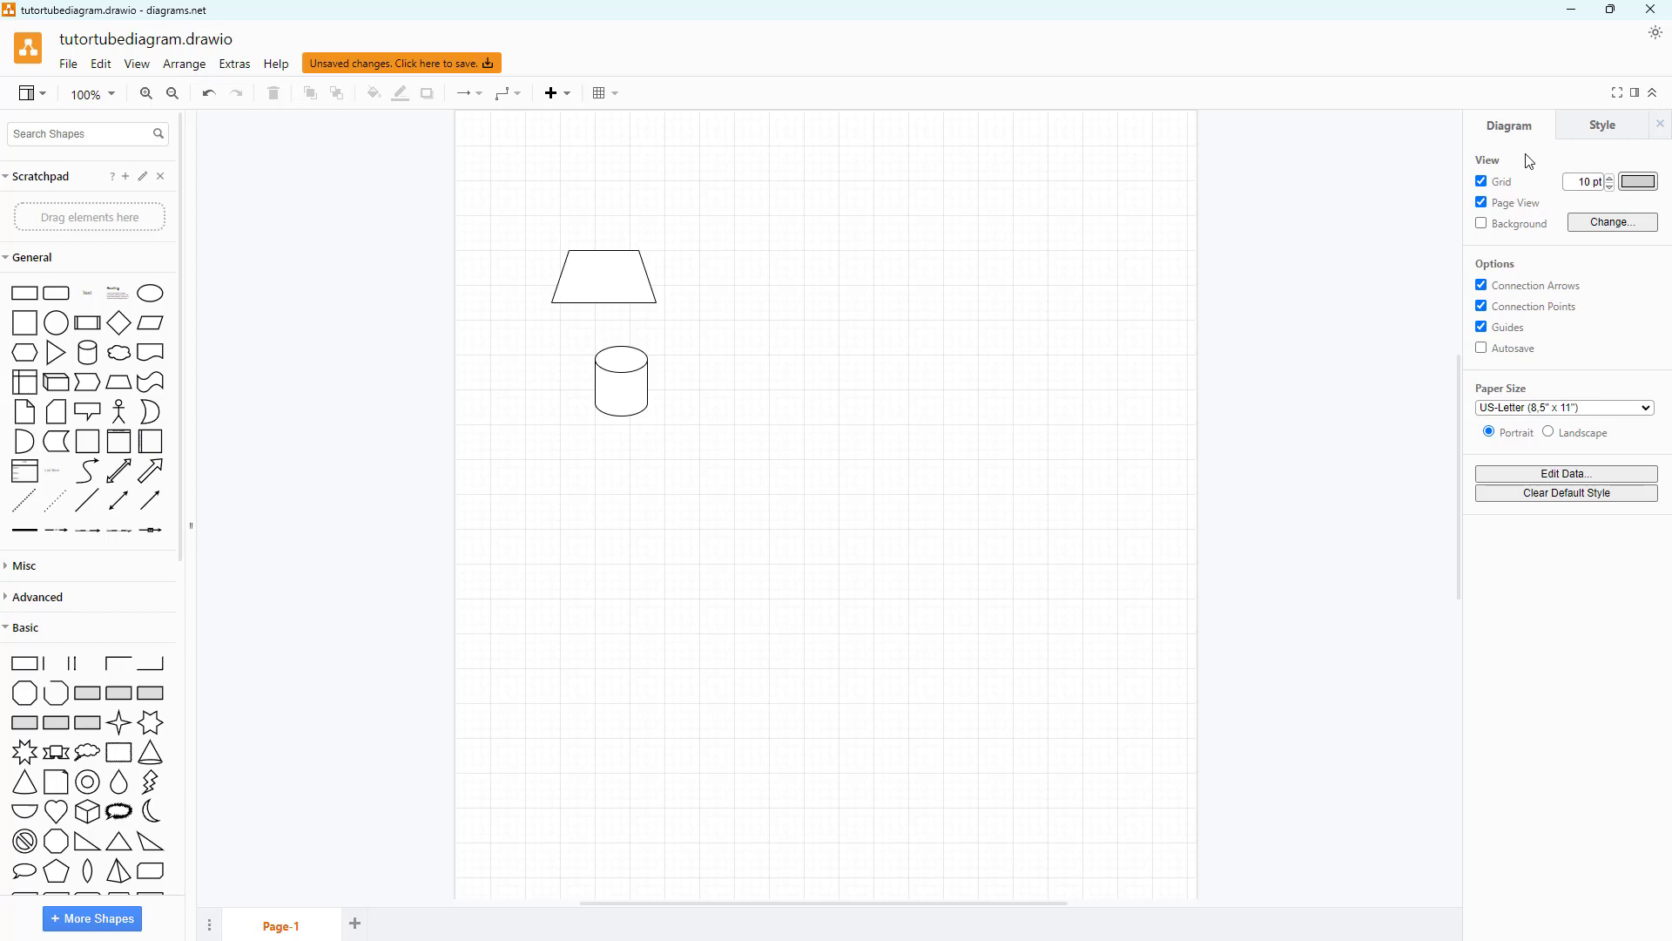
pyautogui.moveTo(1512, 467)
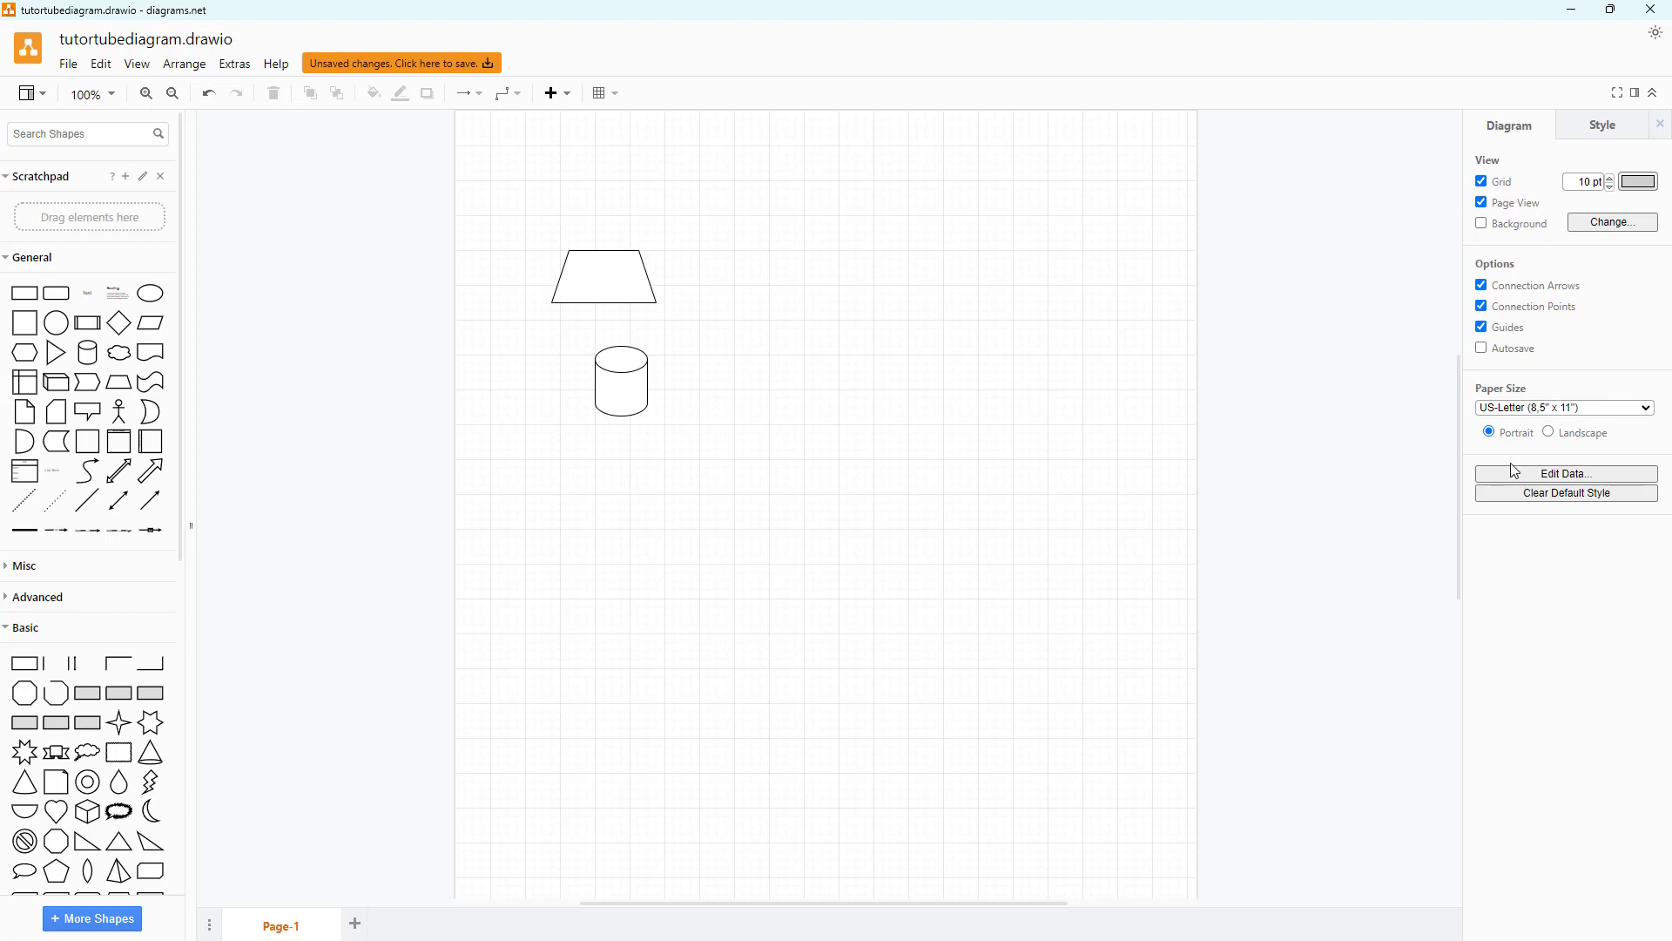
pyautogui.moveTo(652, 291)
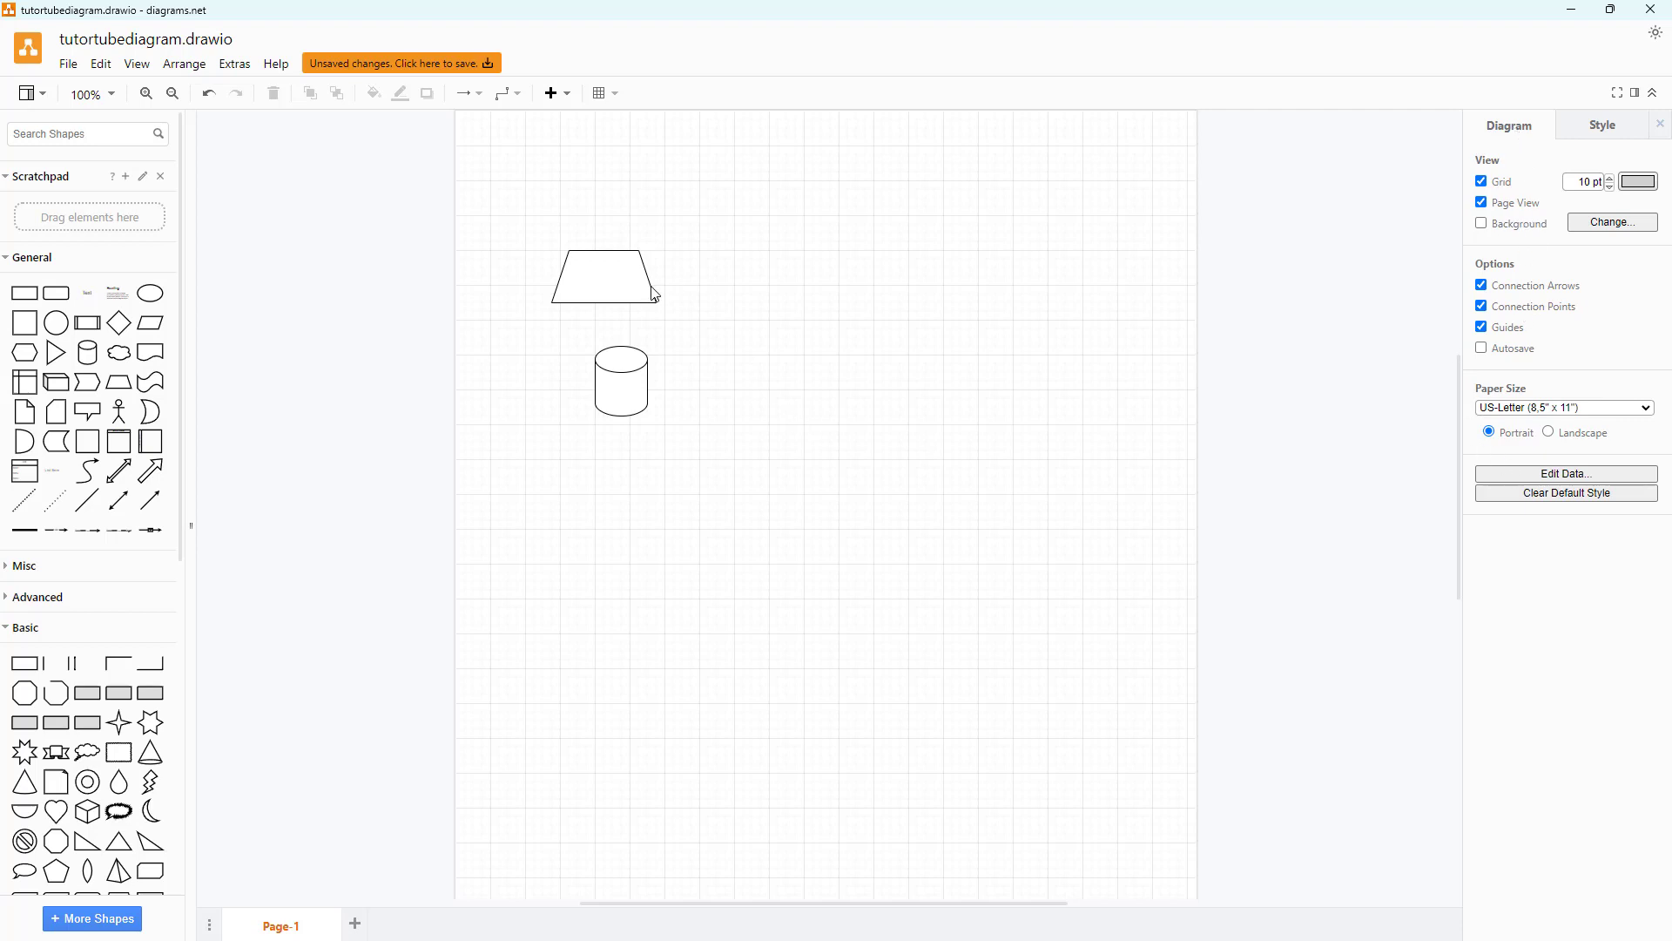
# Move the trapezoid below-right of the cylinder and widen it
pyautogui.click(639, 274)
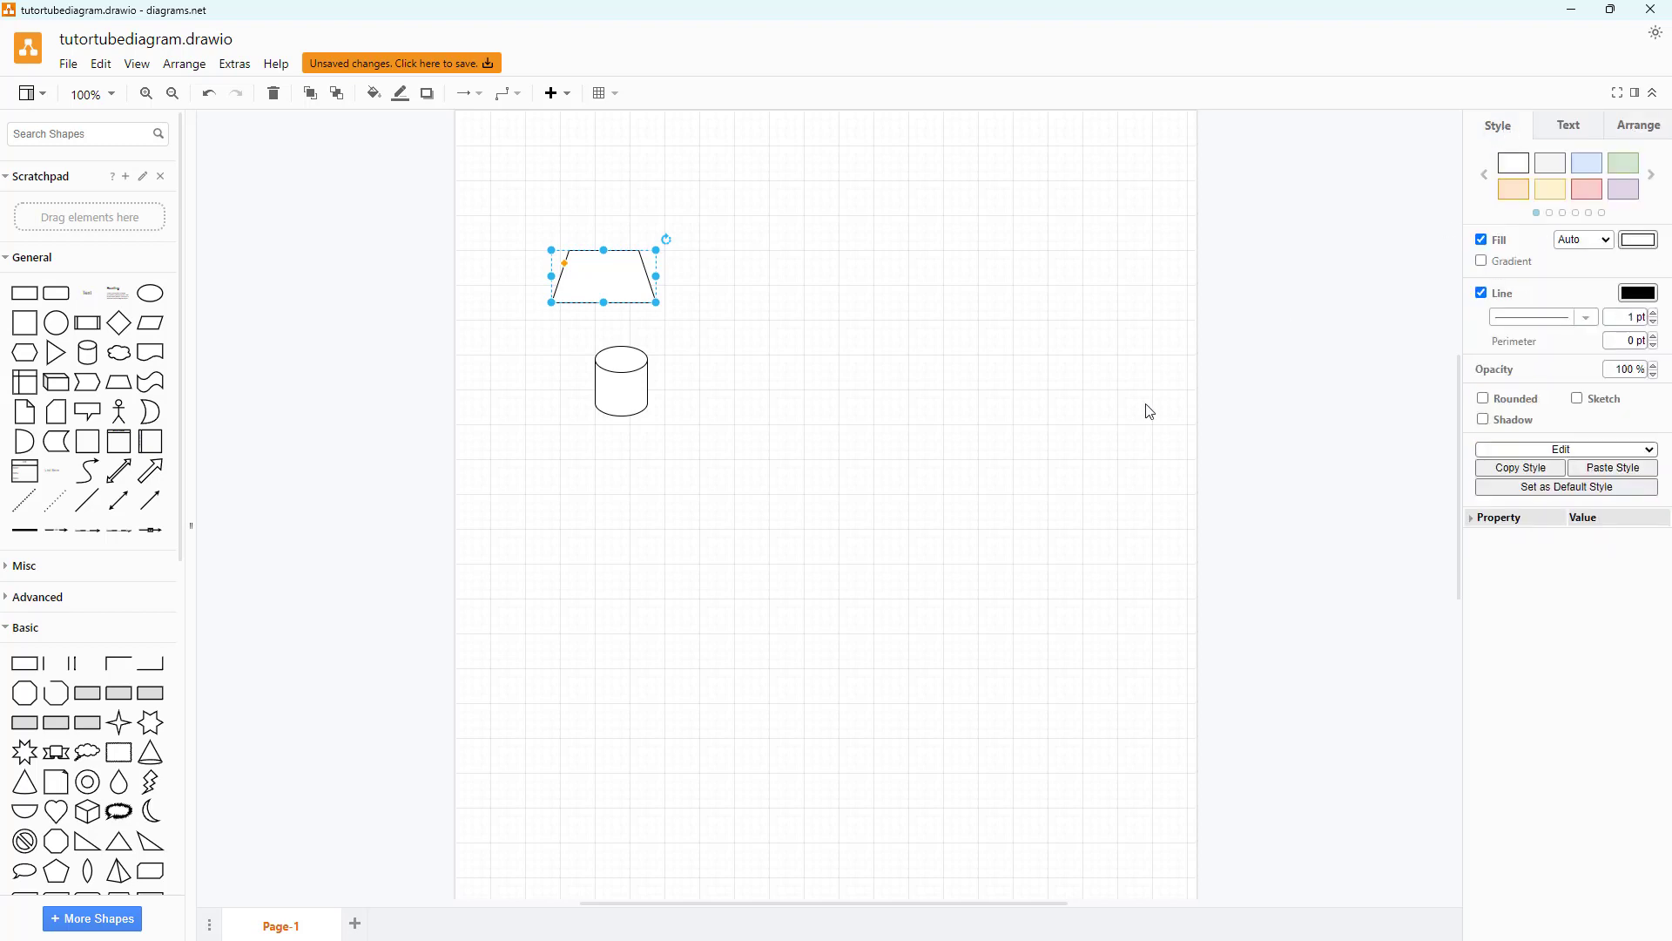
pyautogui.moveTo(505, 609)
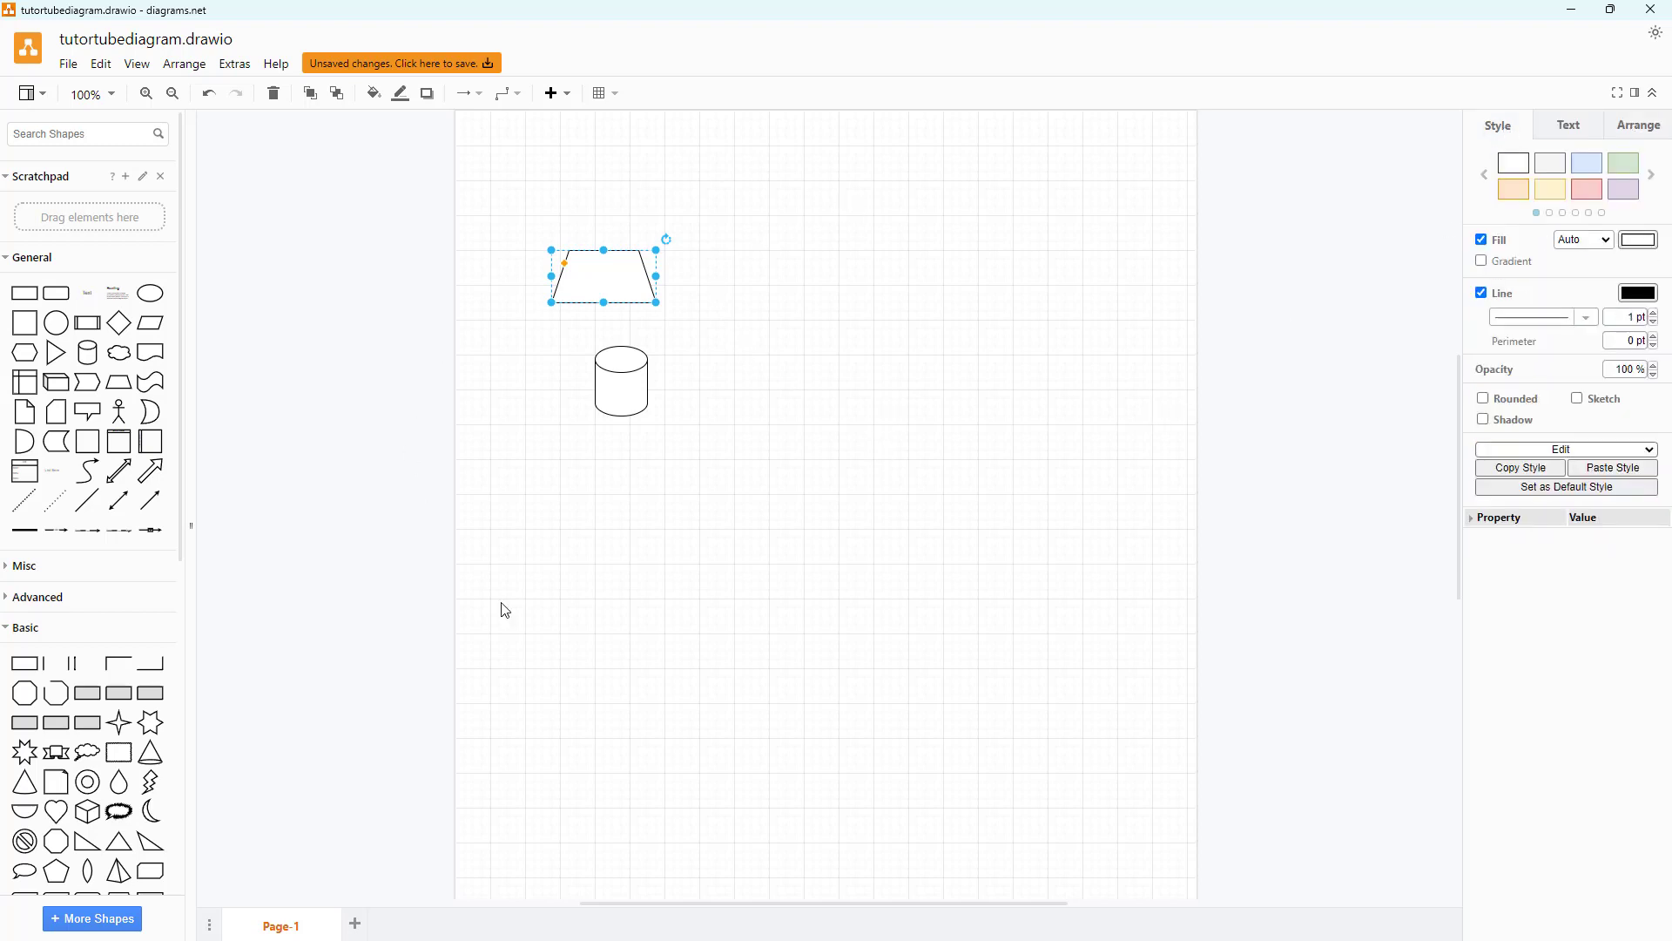
pyautogui.moveTo(602, 275); pyautogui.dragTo(821, 476)
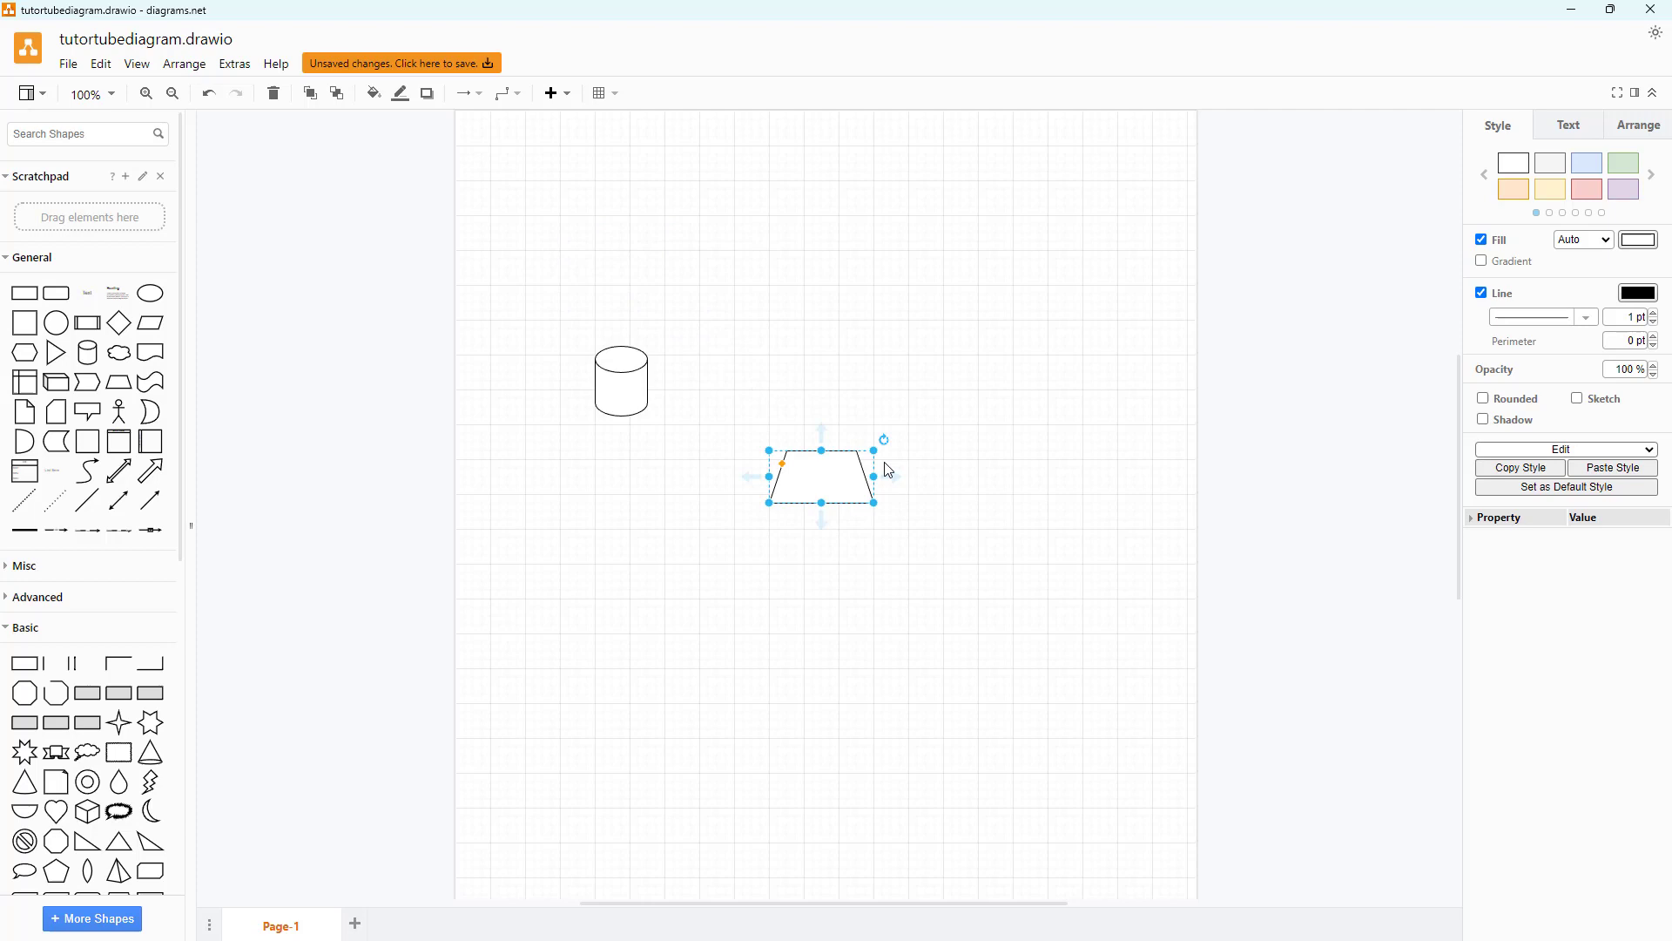
pyautogui.moveTo(874, 501); pyautogui.dragTo(1047, 502)
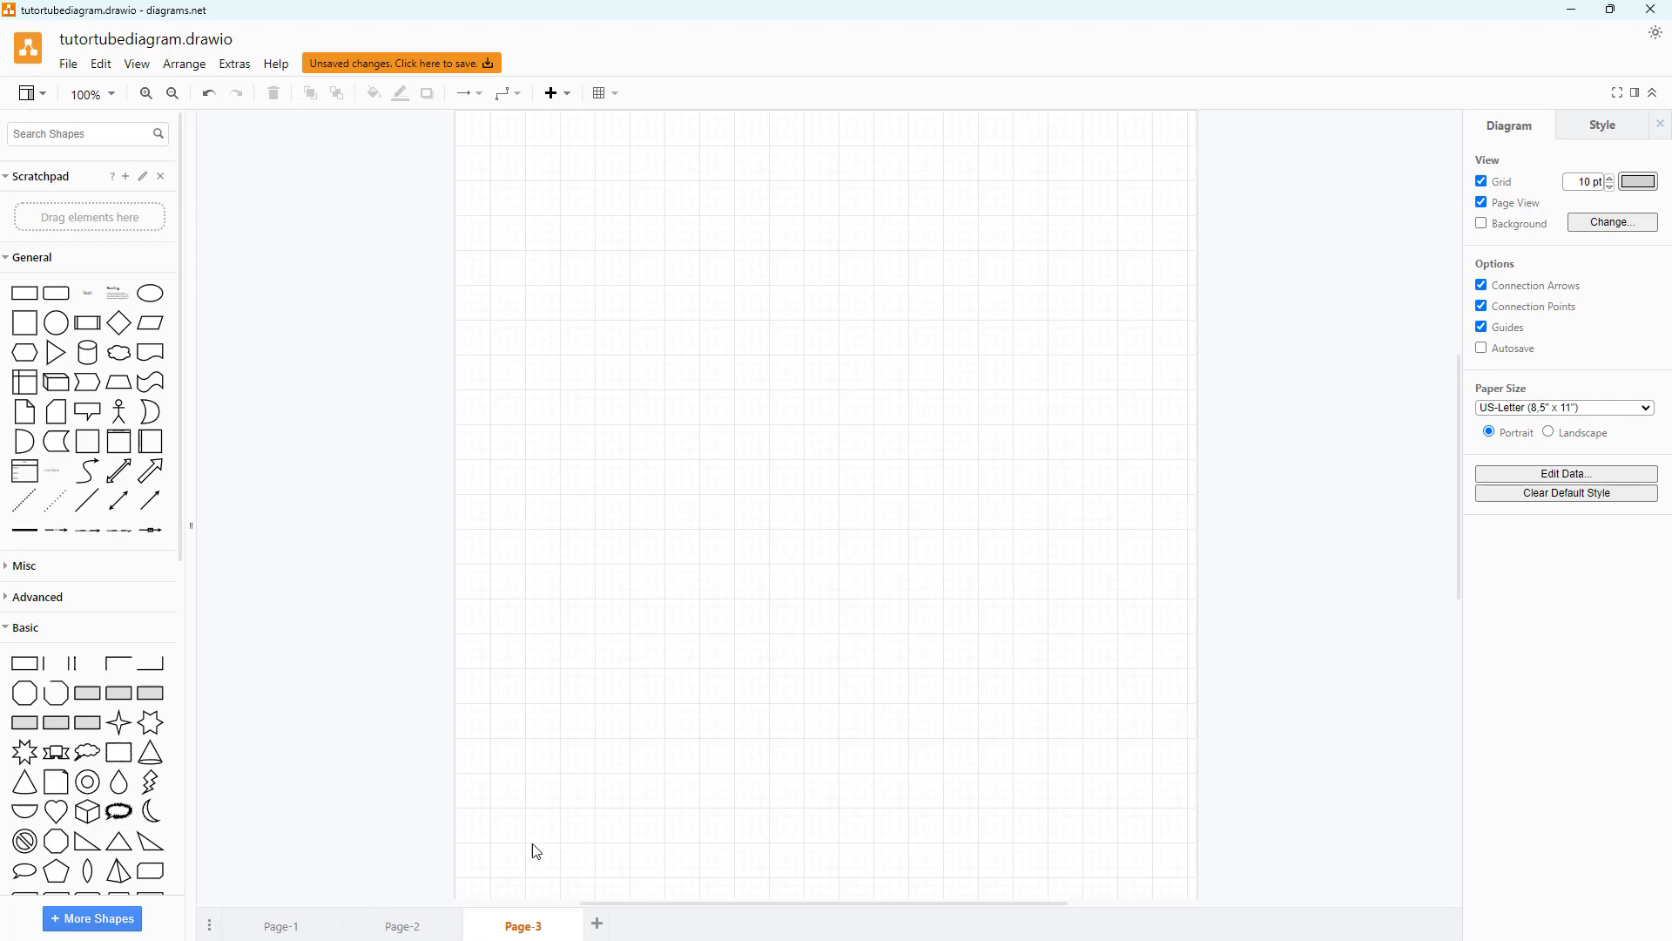
# Return to Page-1 showing the enlarged trapezoid beside the cylinder
pyautogui.click(279, 924)
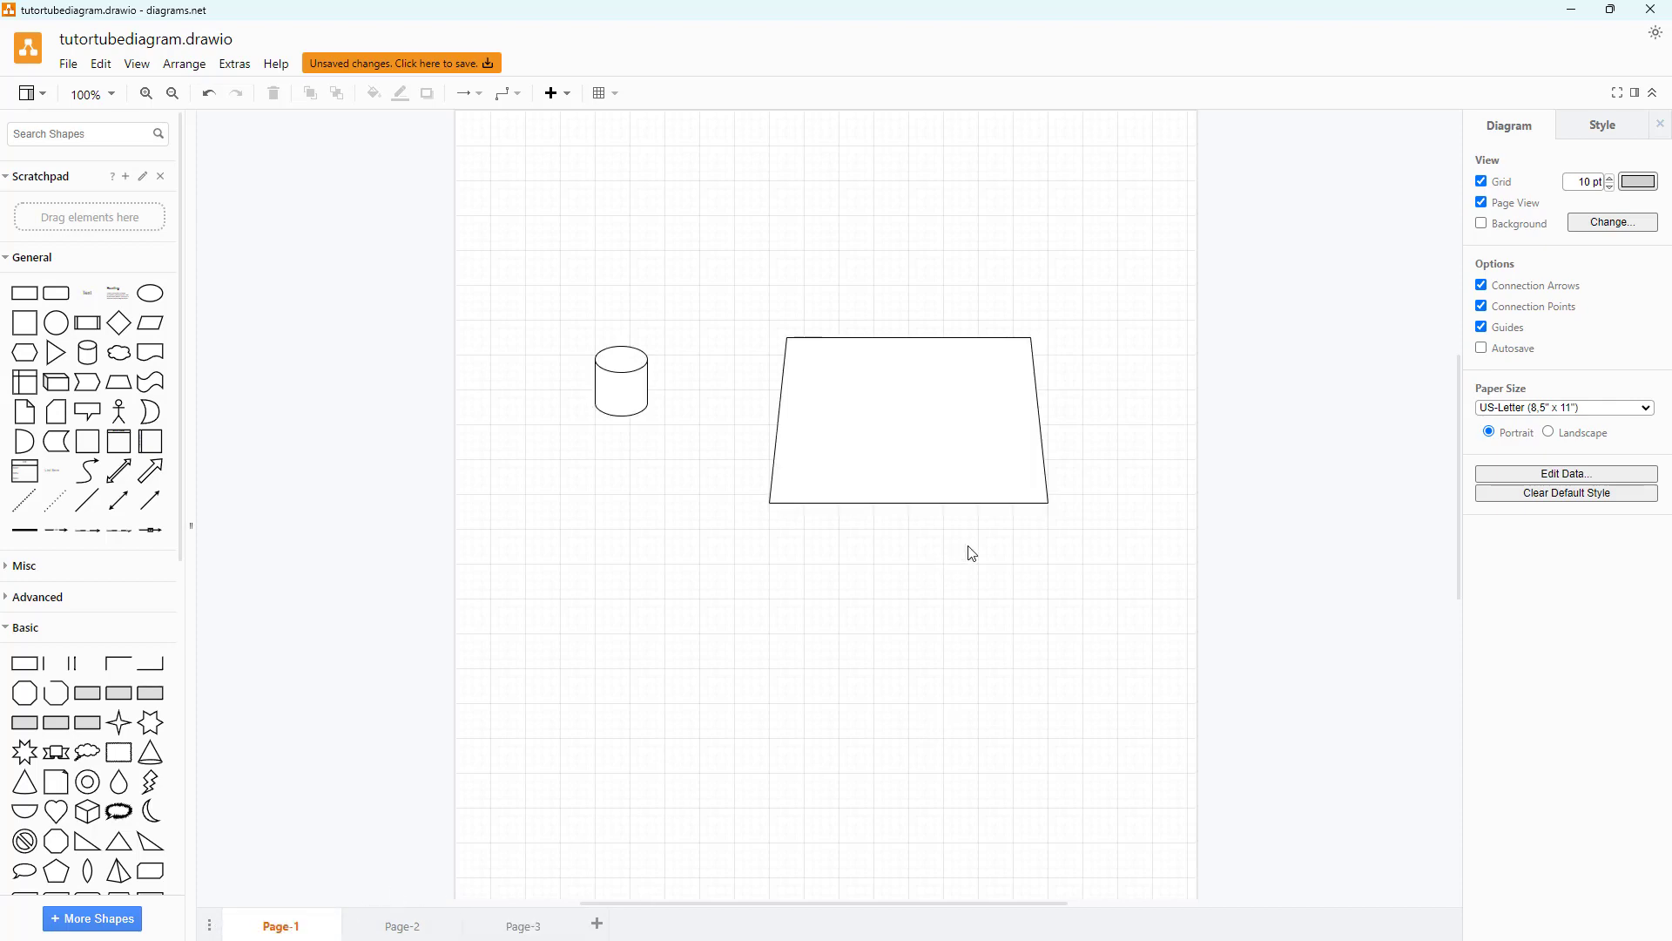
pyautogui.moveTo(1101, 500)
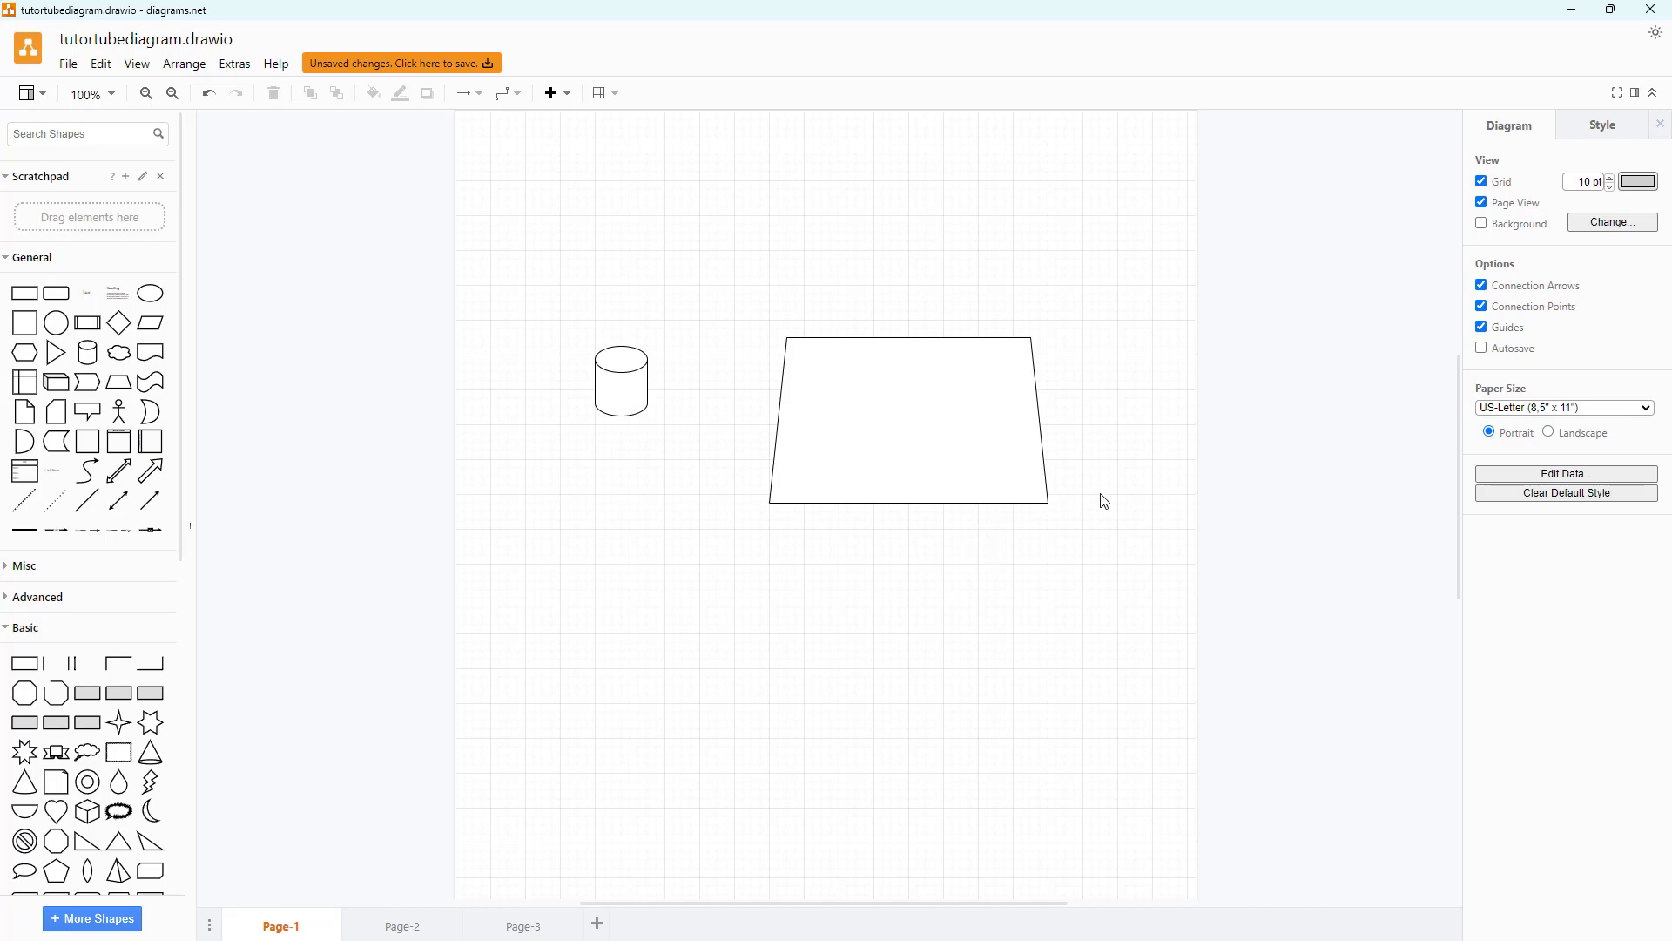
pyautogui.moveTo(1223, 384)
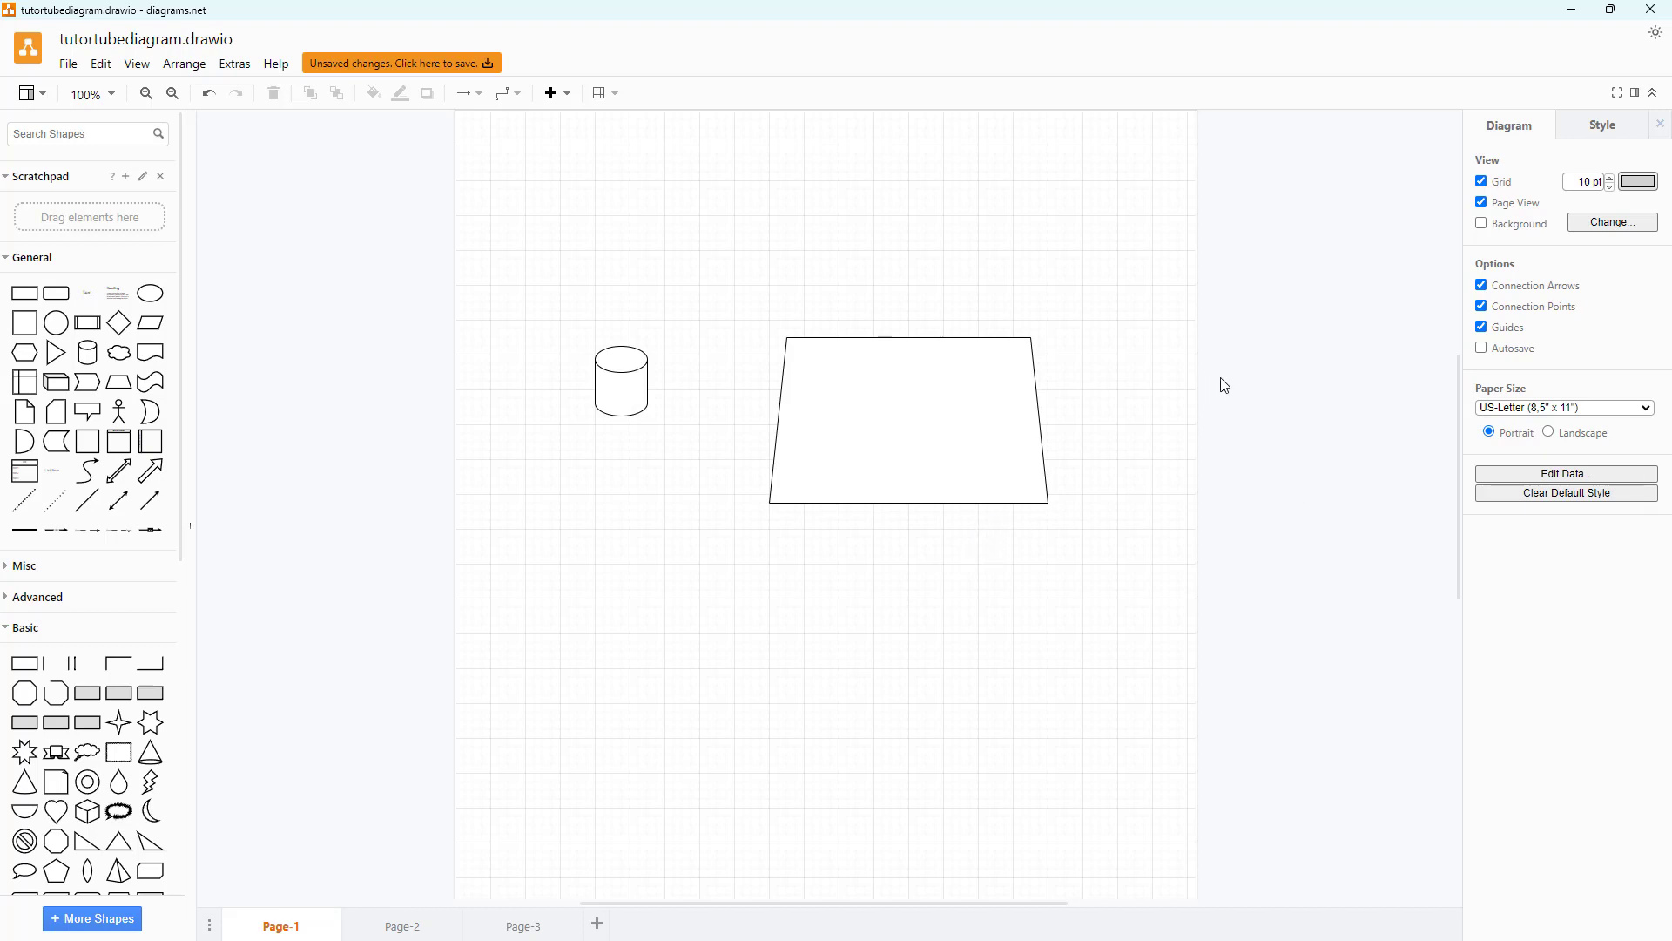
pyautogui.click(911, 424)
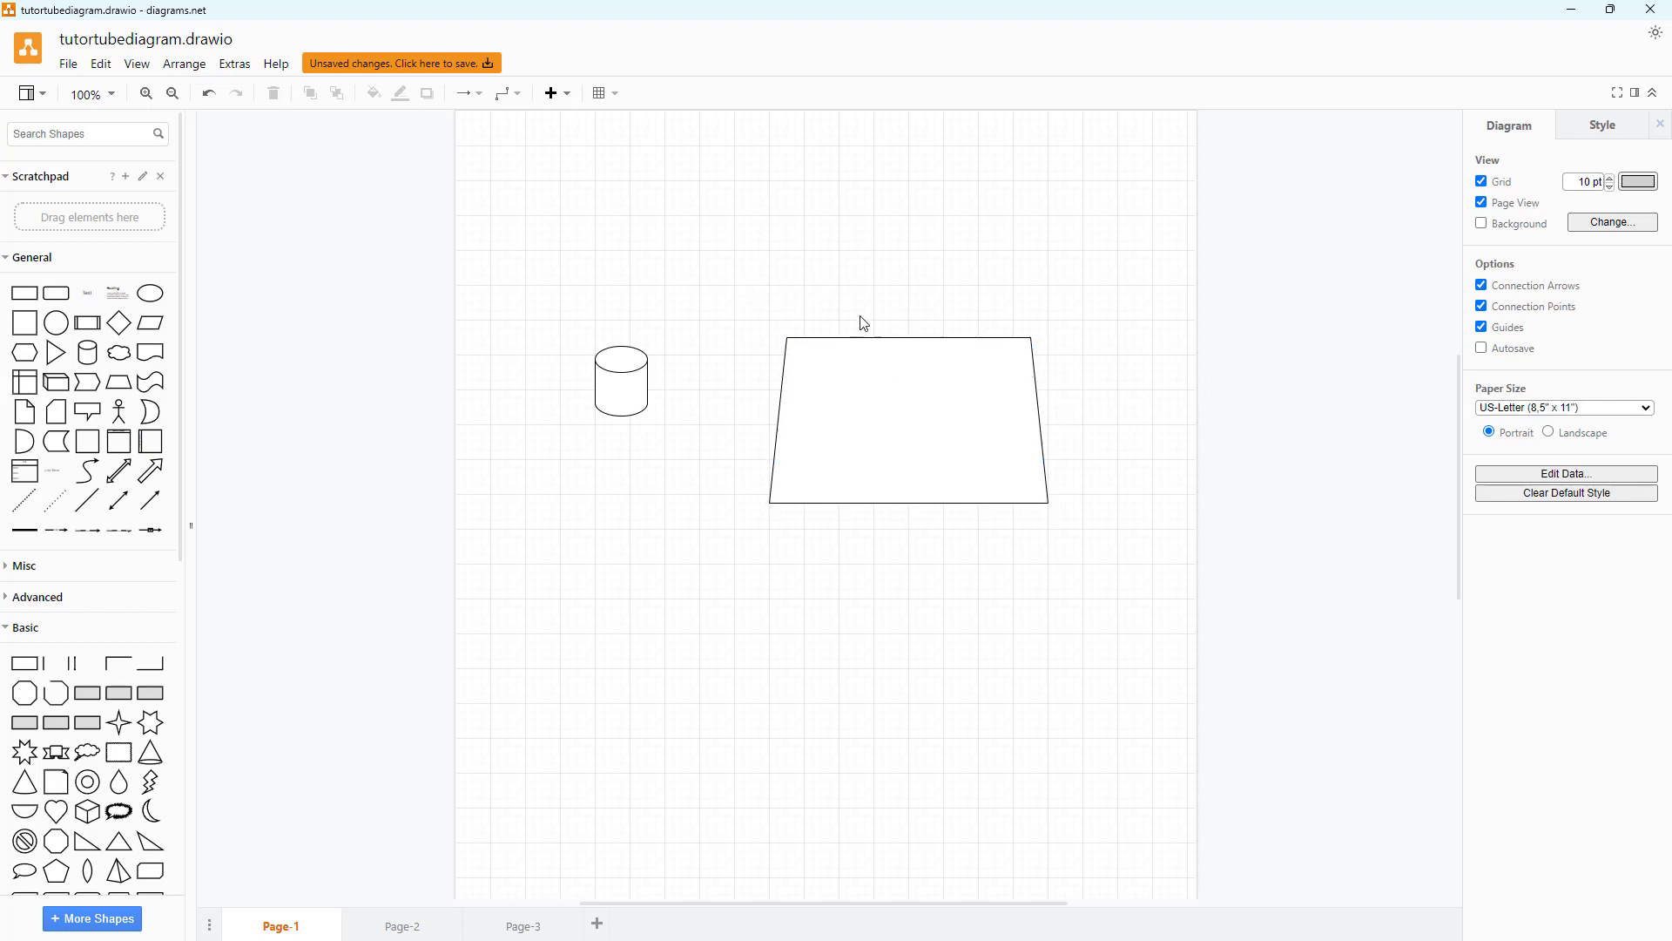
pyautogui.moveTo(844, 330)
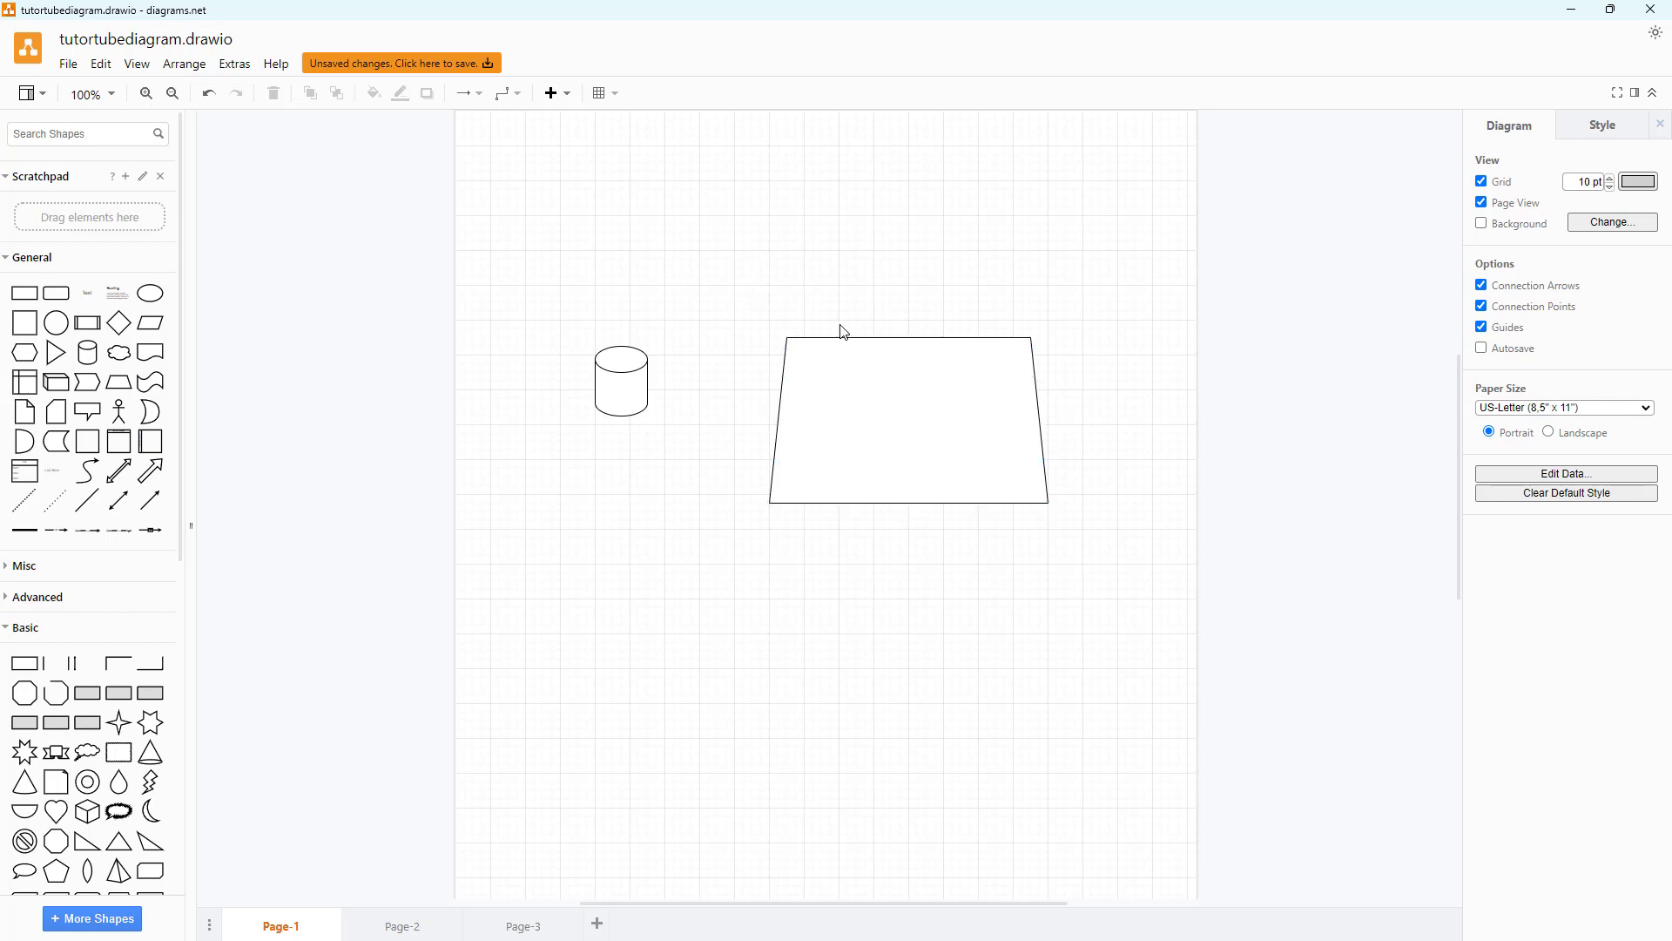